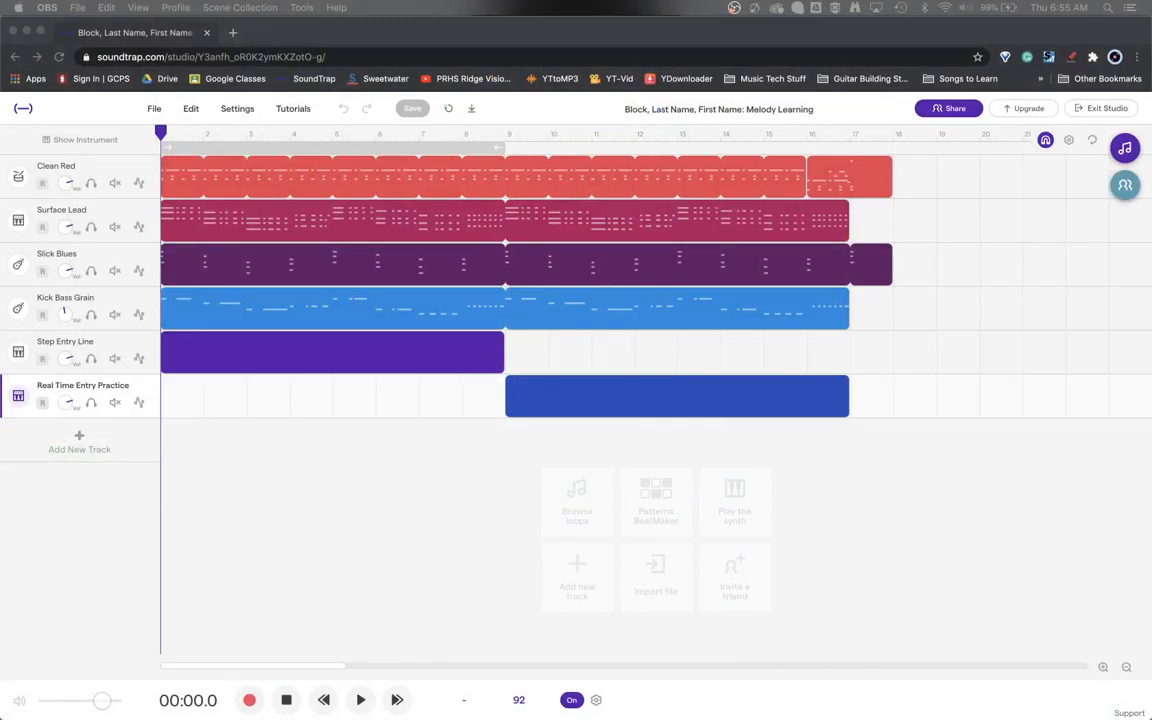
mouse_move(366, 592)
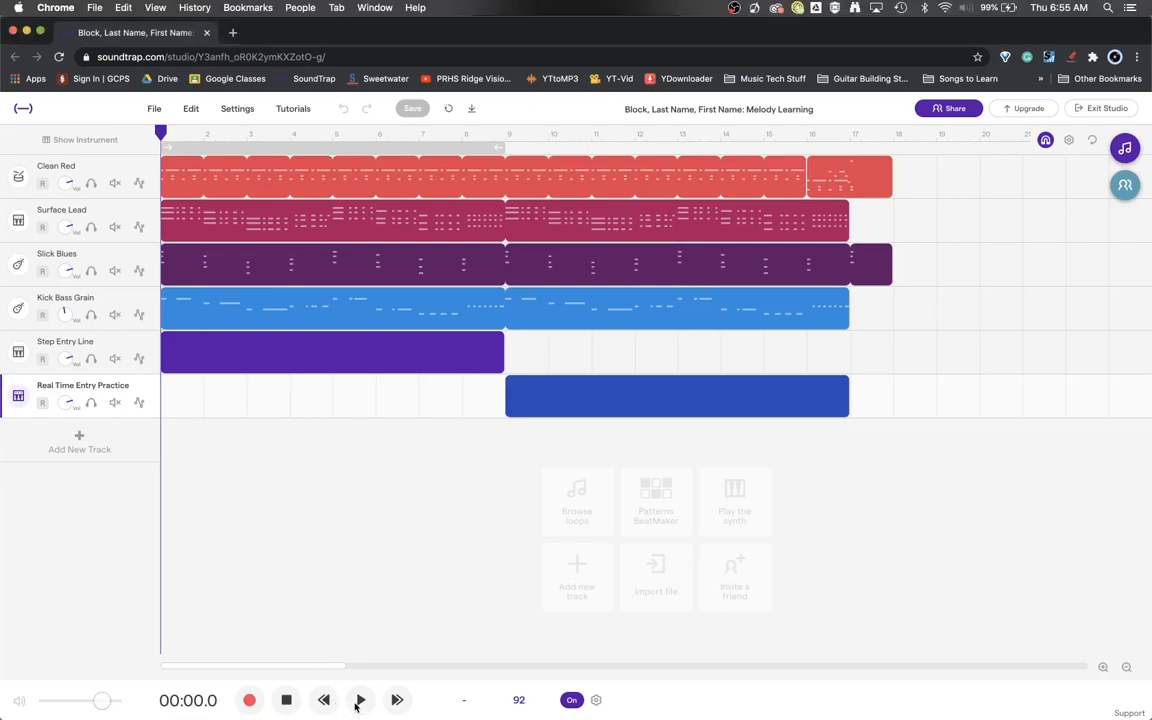
- Play the project from the start to hear the existing tracks
left_click(360, 700)
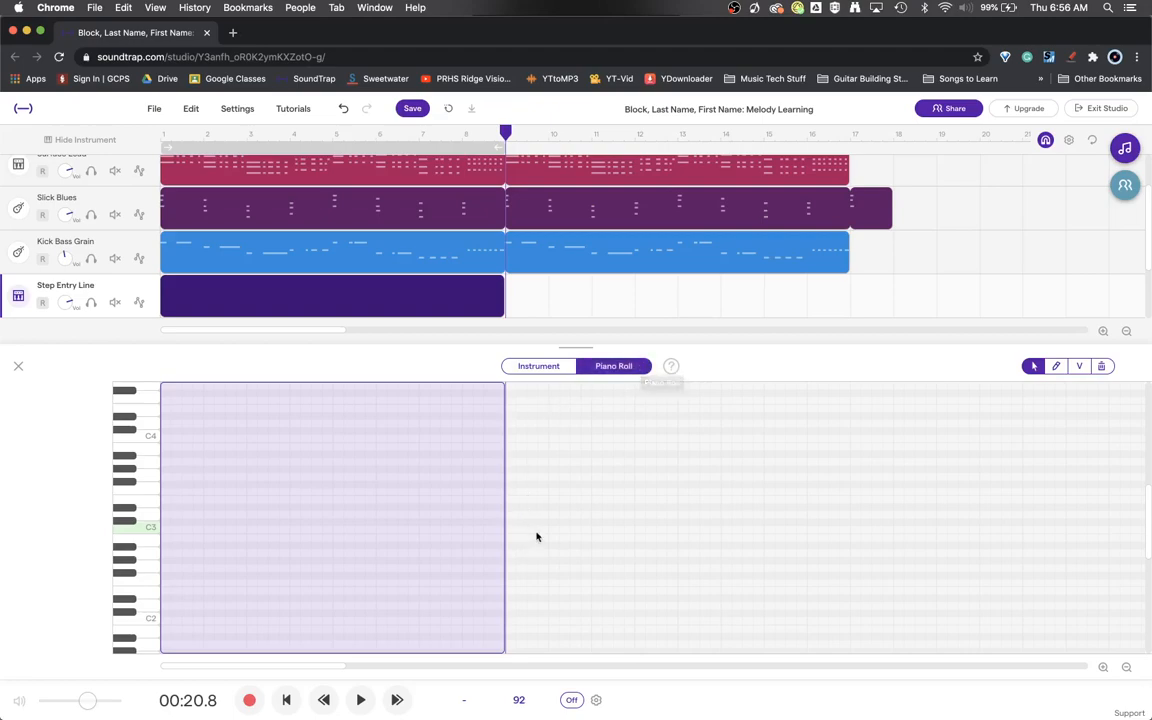
mouse_move(144, 400)
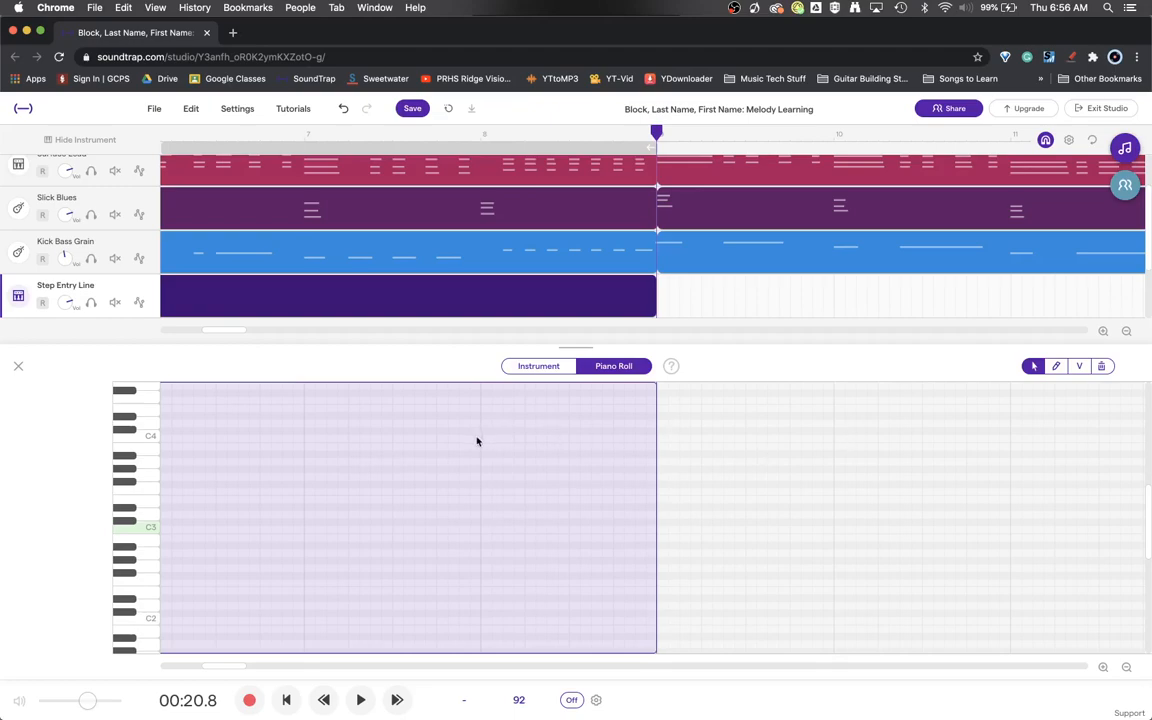
mouse_move(492, 444)
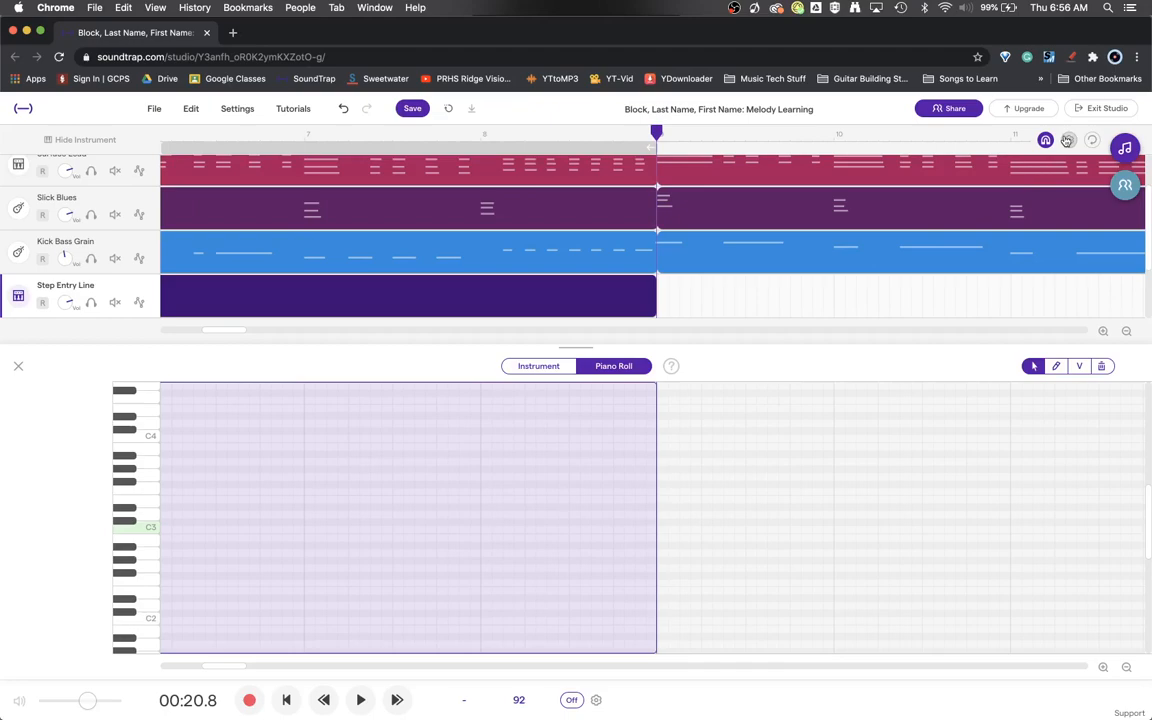
- Set the region's grid size to 1/16 in the grid settings
left_click(1052, 140)
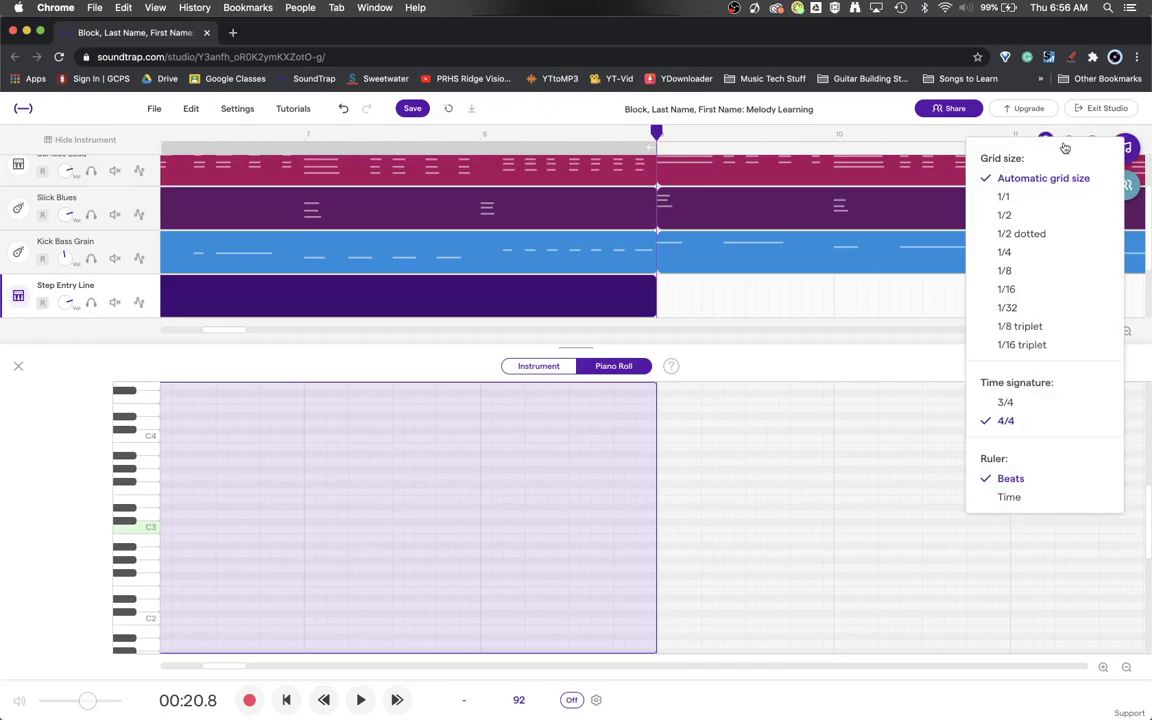
left_click(1020, 290)
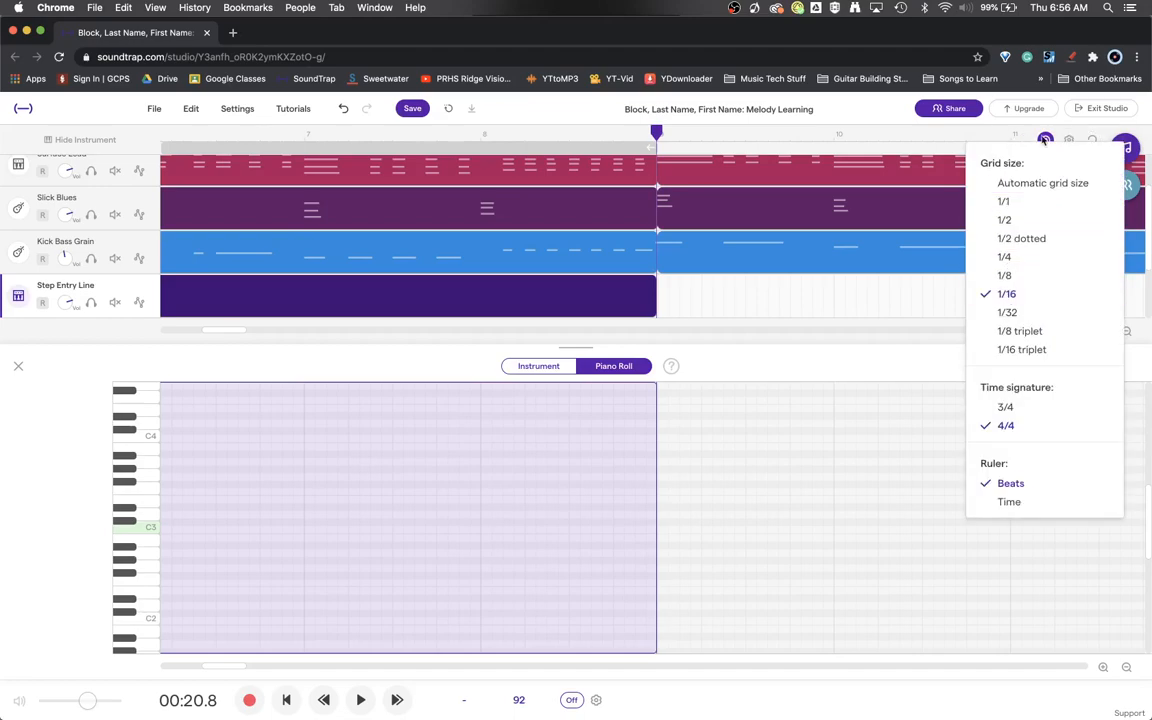
left_click(1044, 140)
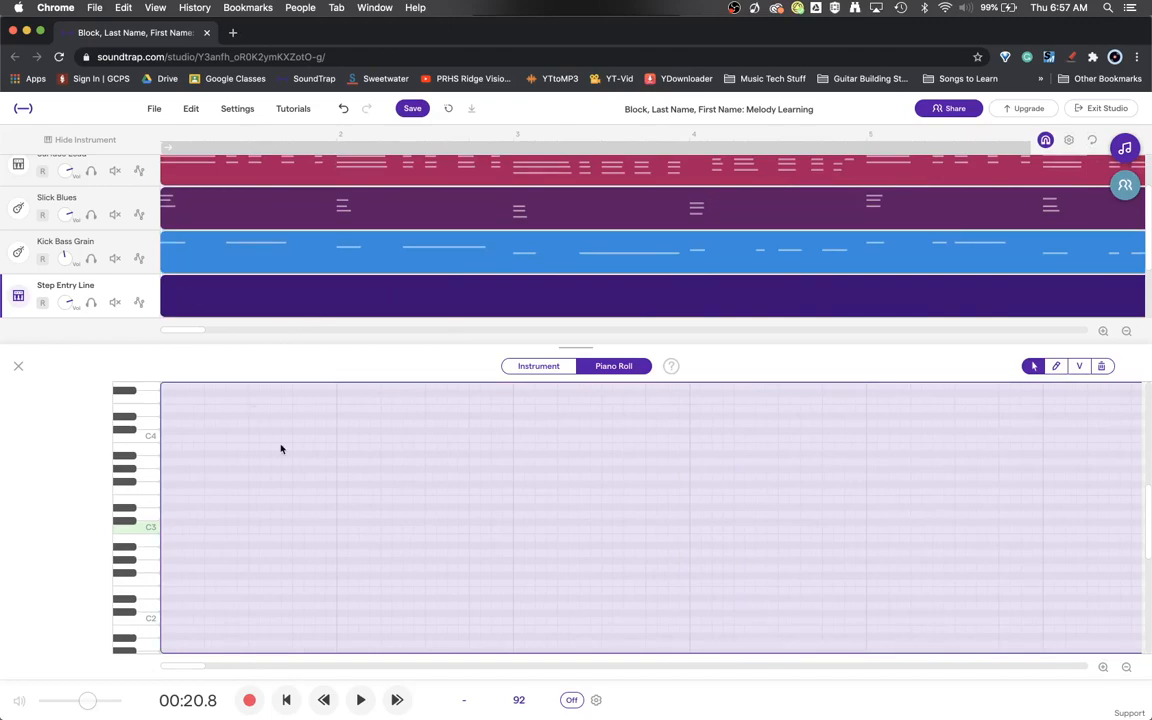
mouse_move(156, 394)
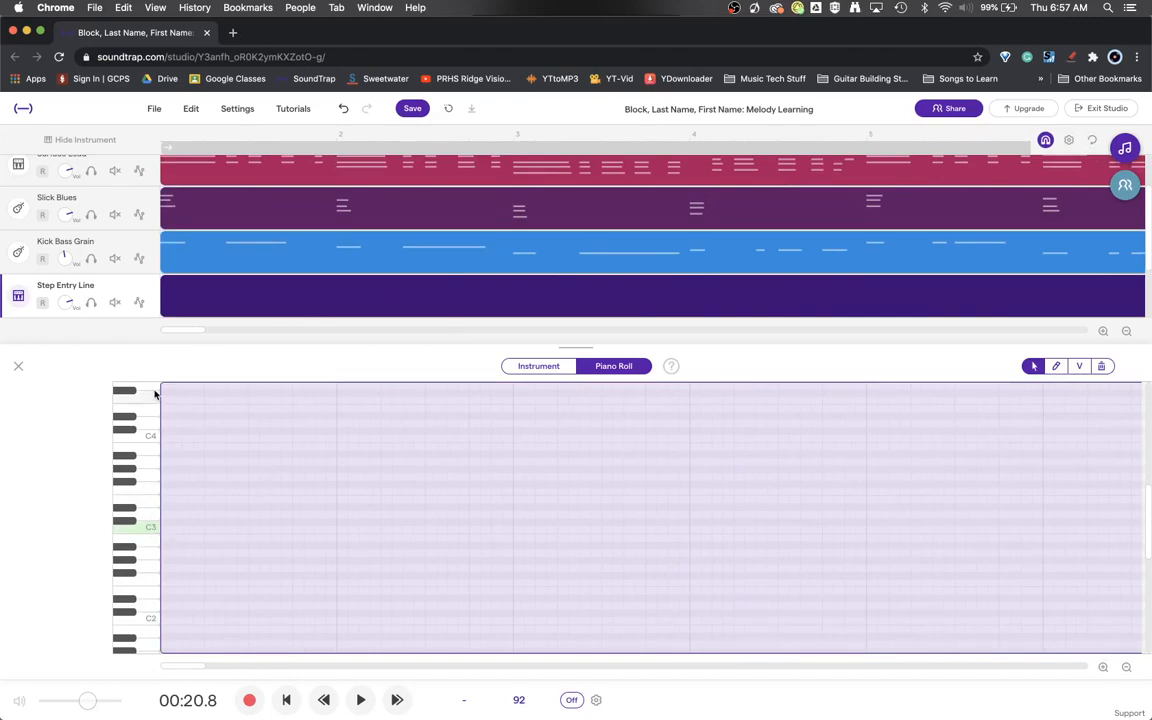
mouse_move(176, 548)
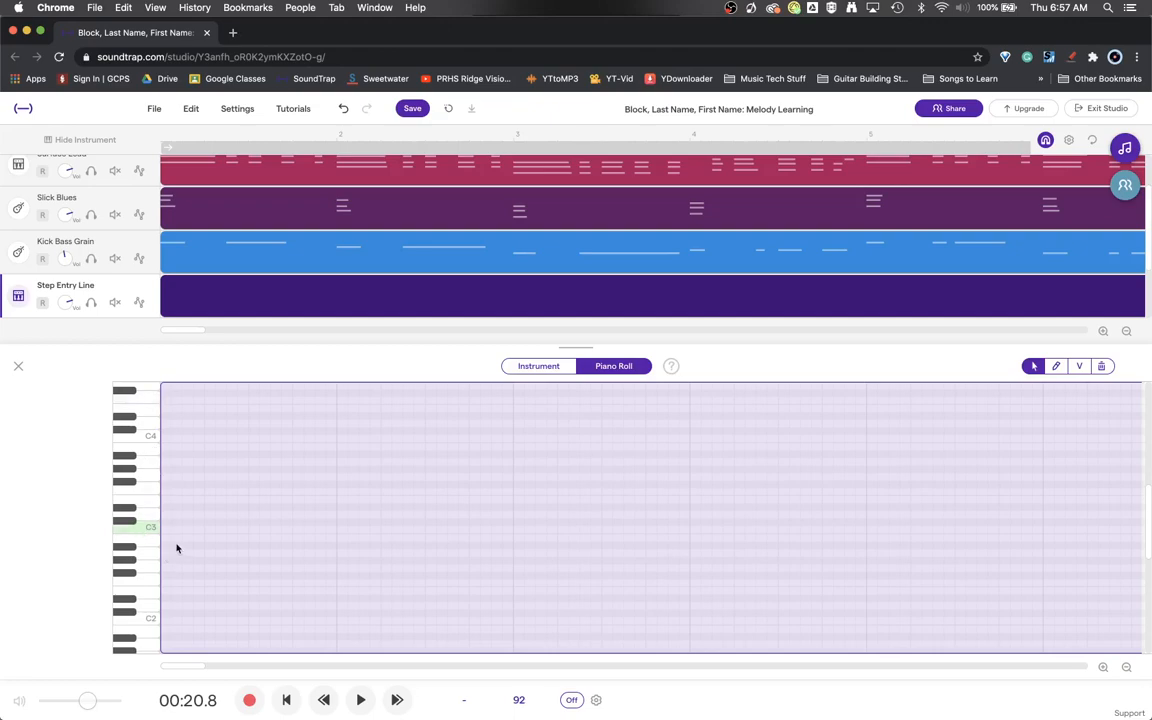
mouse_move(180, 532)
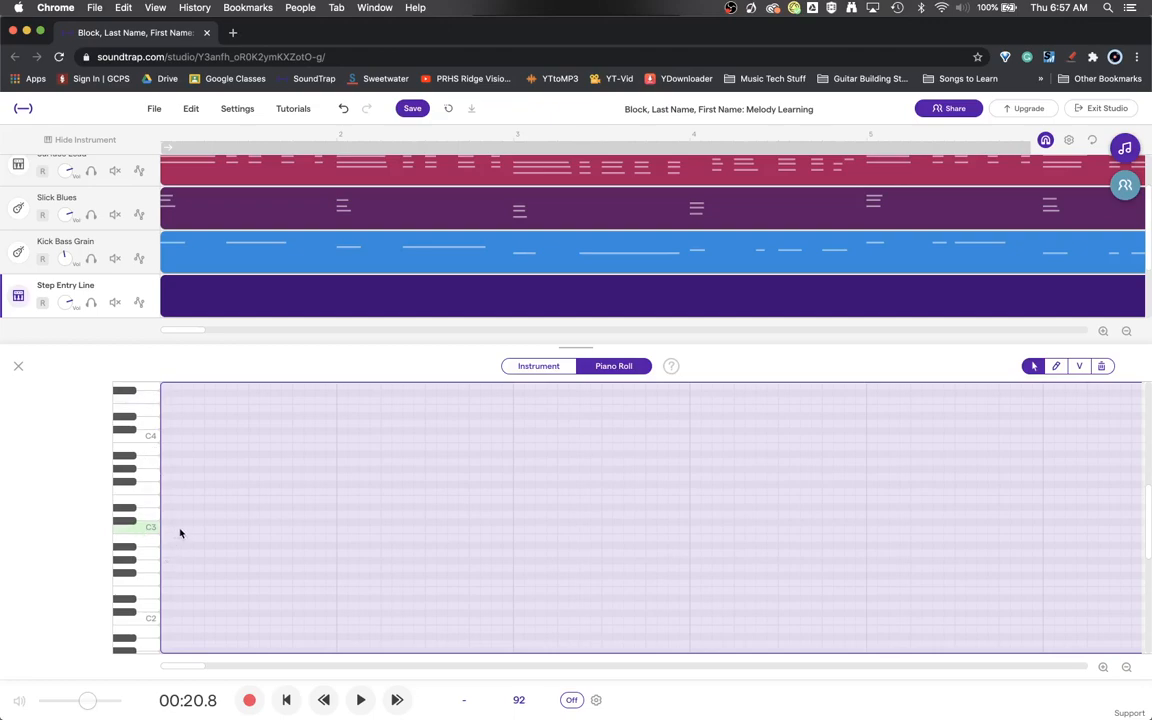
mouse_move(264, 538)
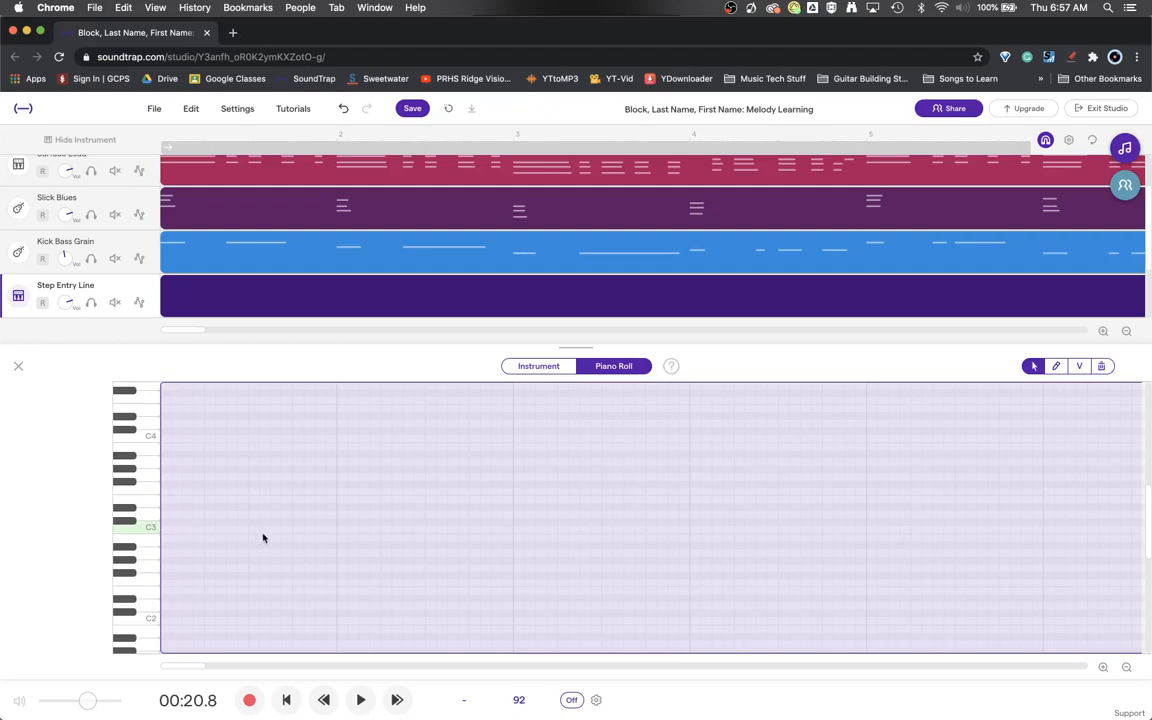
mouse_move(268, 532)
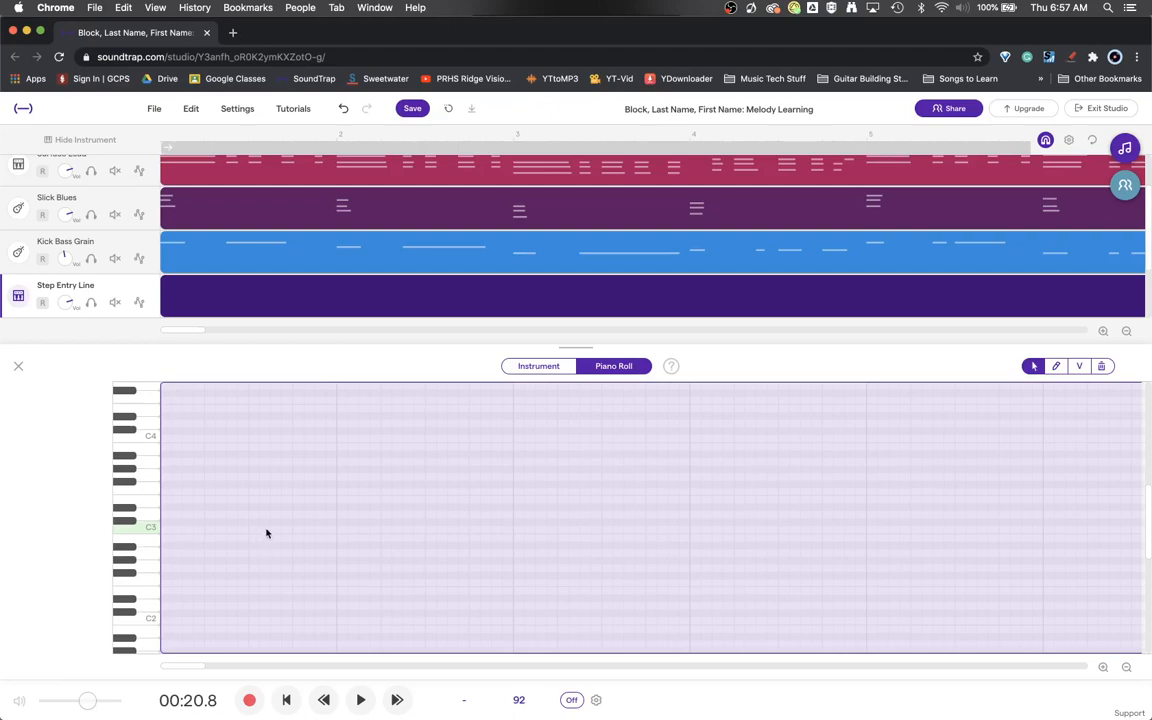
mouse_move(232, 524)
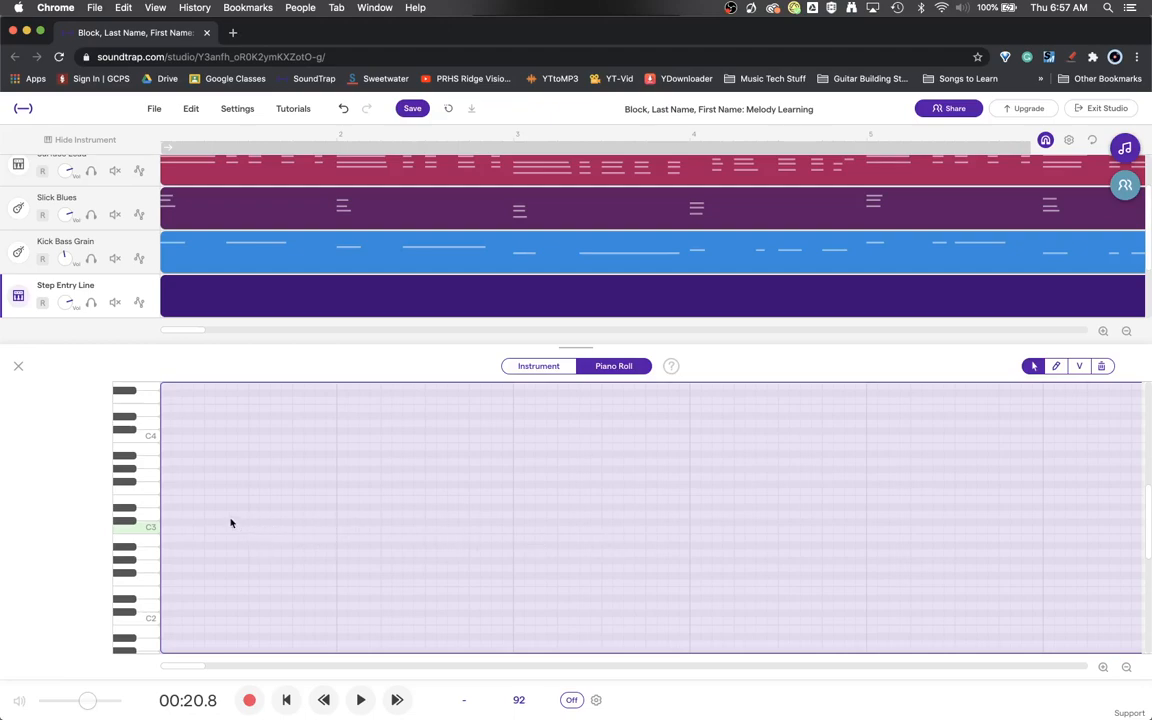
mouse_move(204, 500)
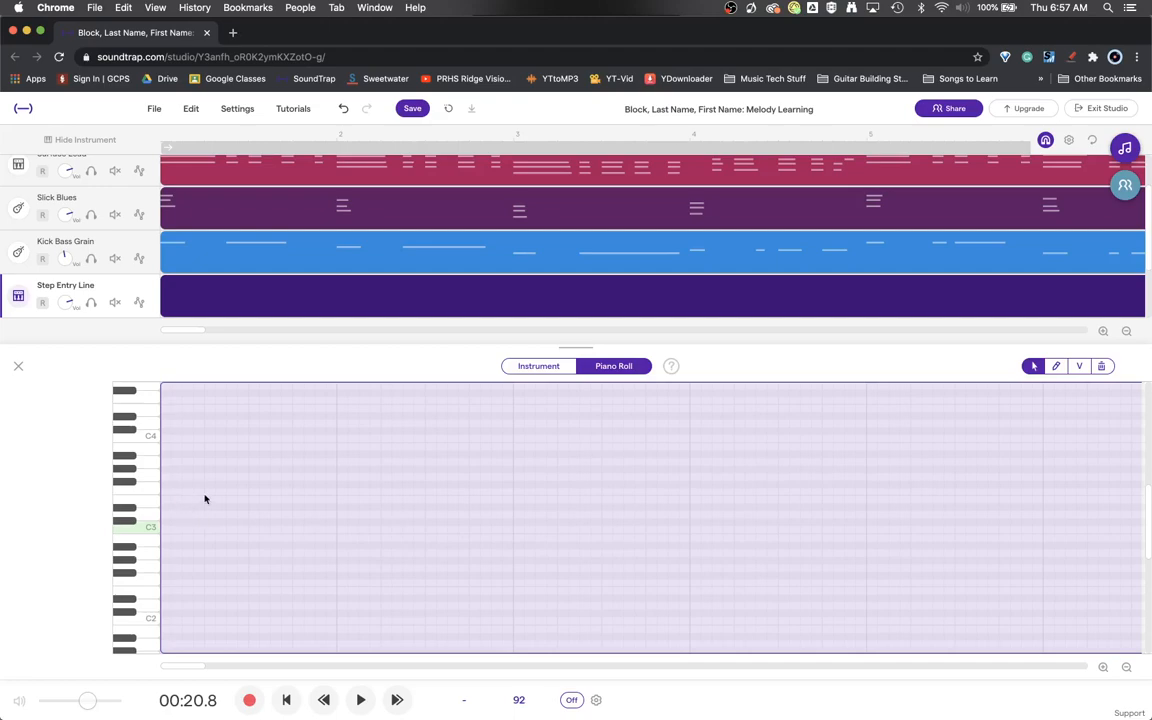
mouse_move(192, 476)
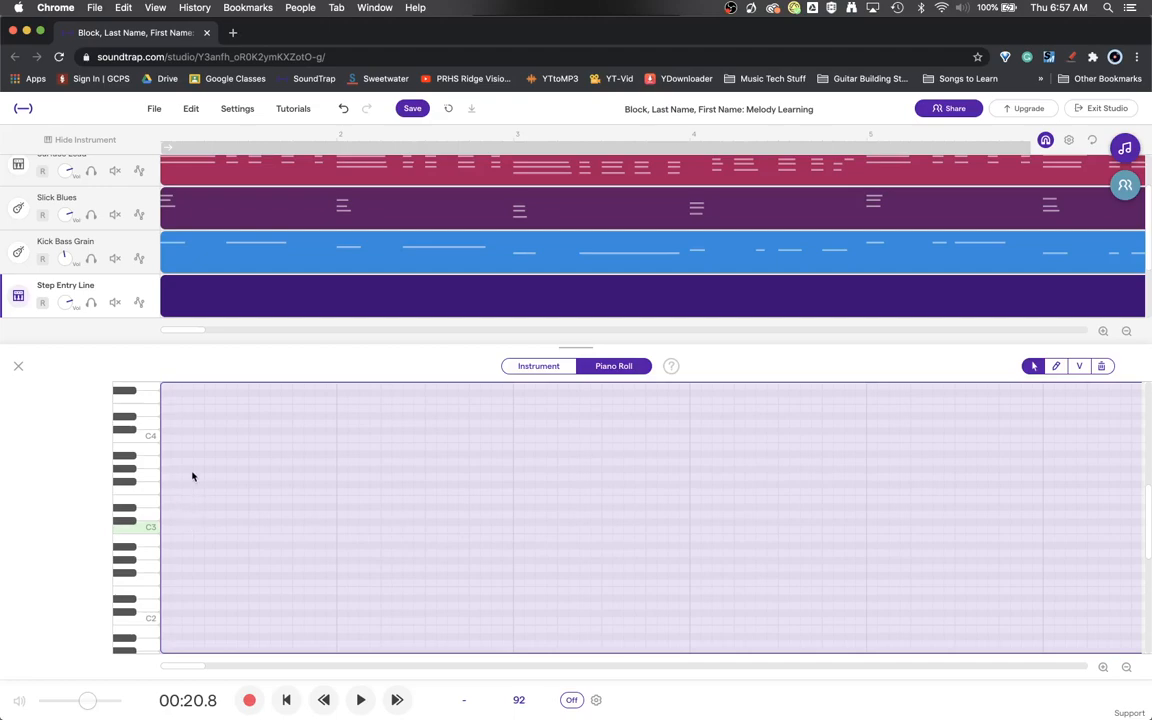
mouse_move(240, 428)
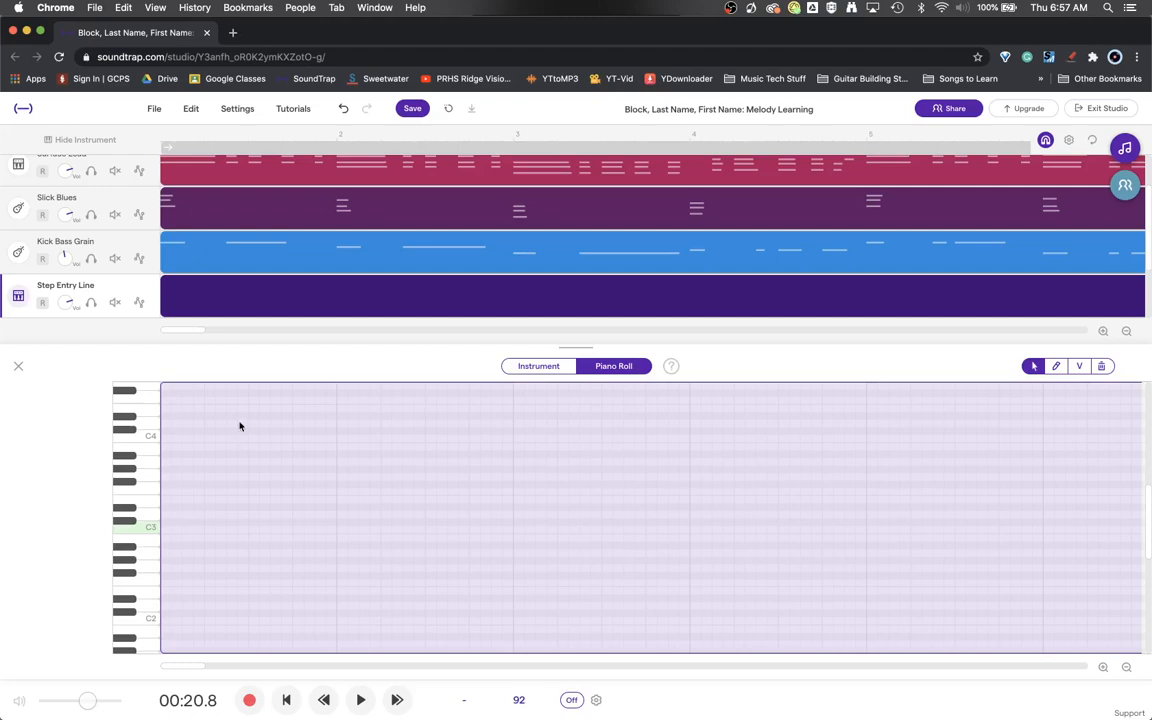
mouse_move(1140, 442)
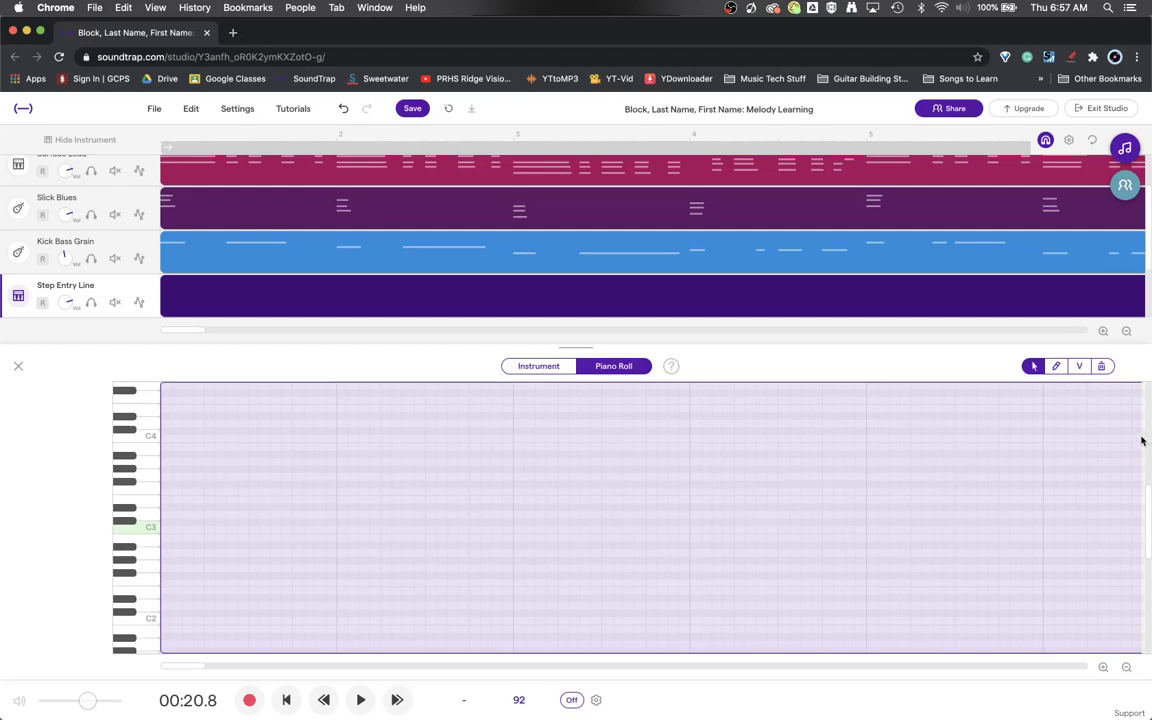
mouse_move(1060, 400)
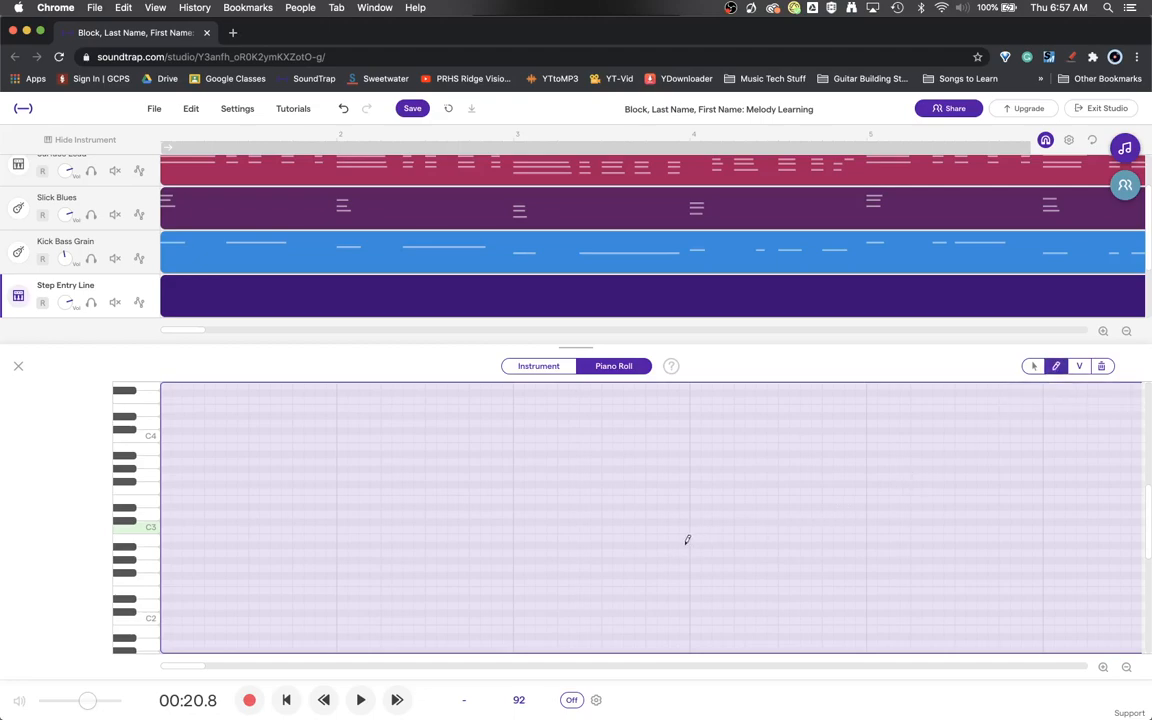
mouse_move(1034, 356)
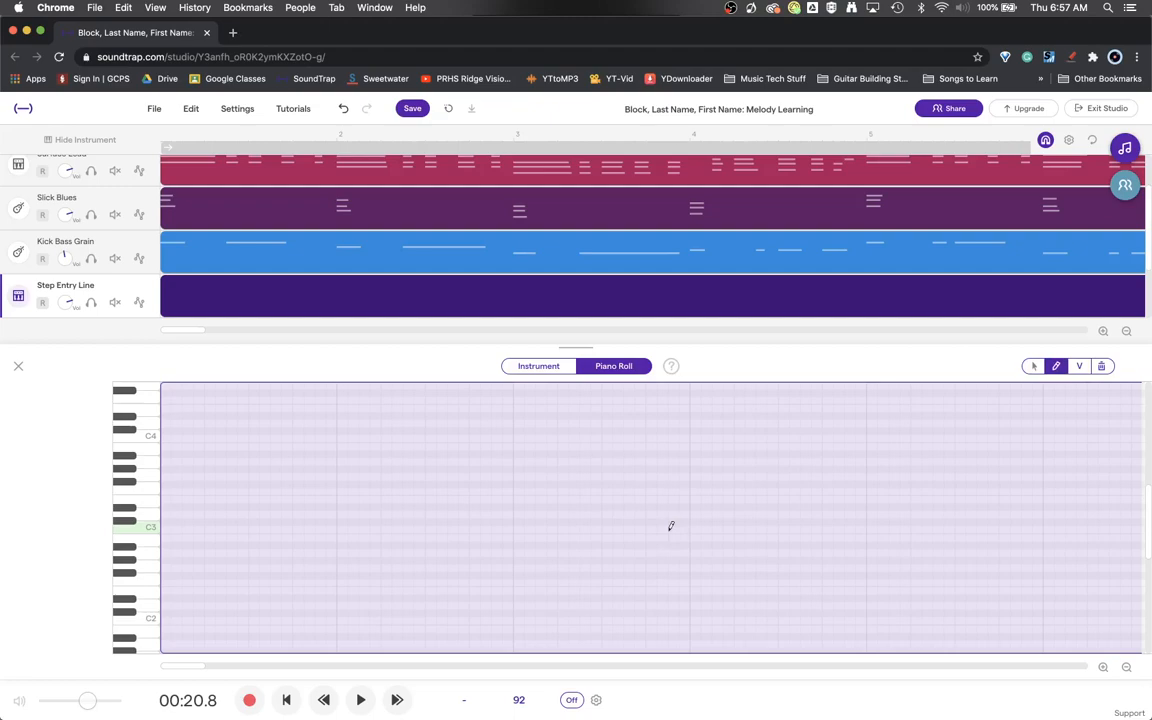
mouse_move(184, 524)
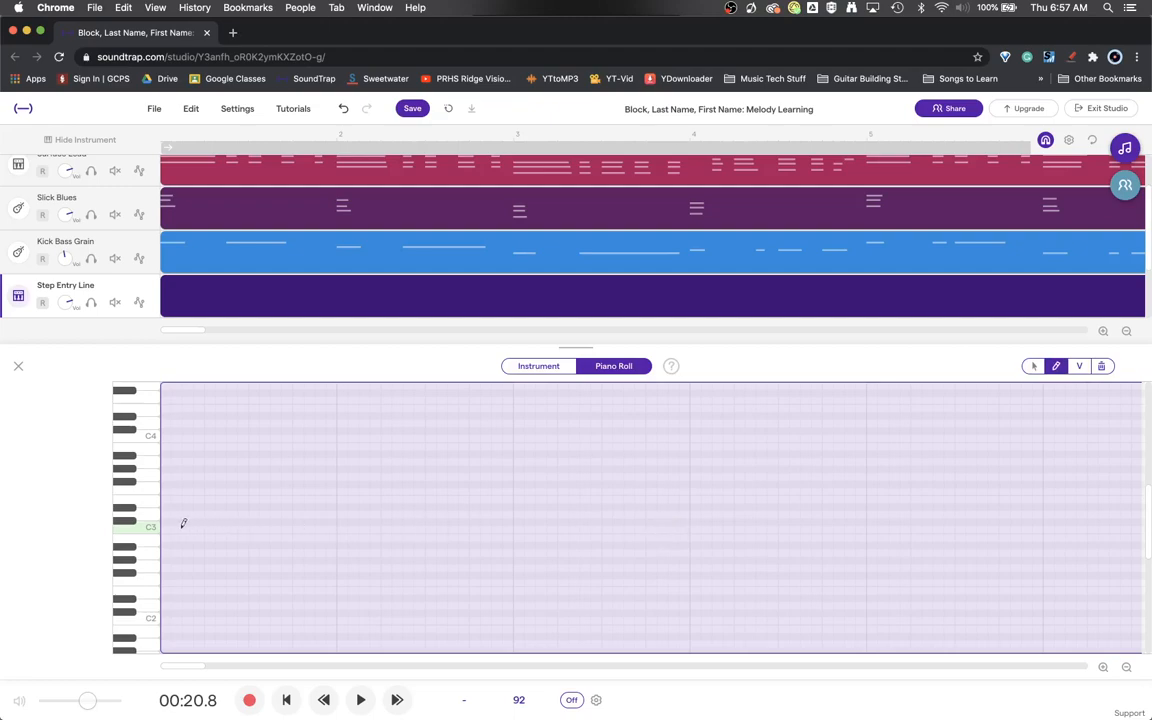
mouse_move(170, 524)
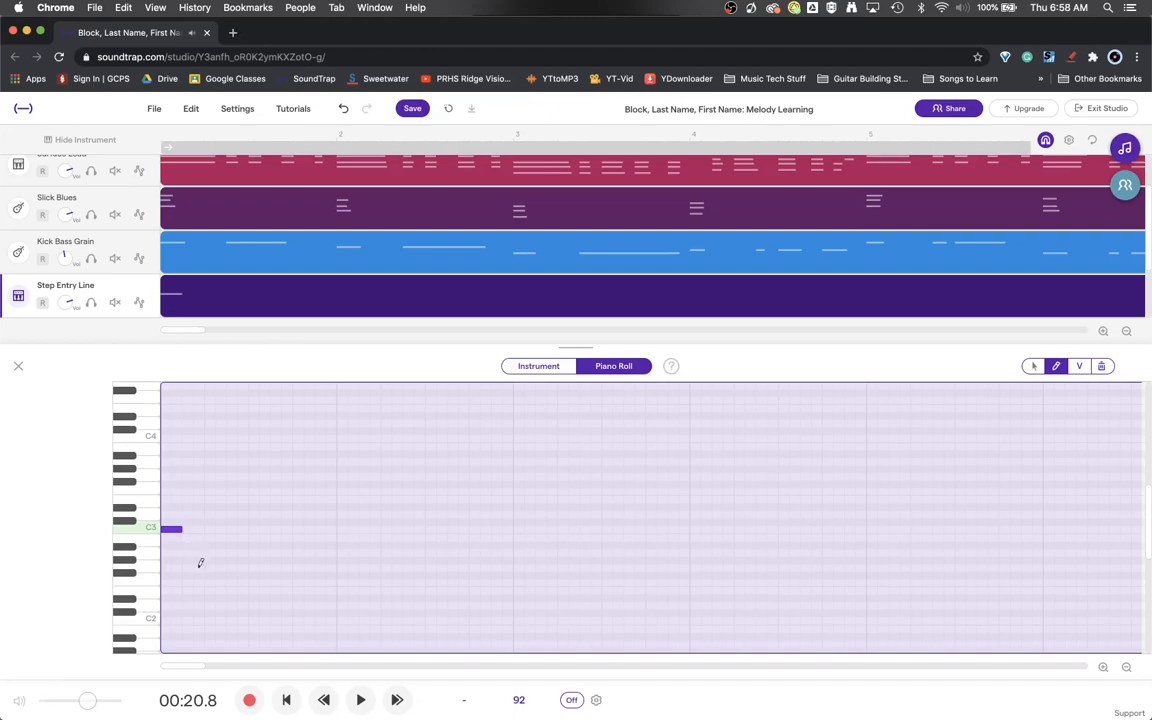
- Stretch the opening C3 note into a longer note with the select tool
left_click(1032, 366)
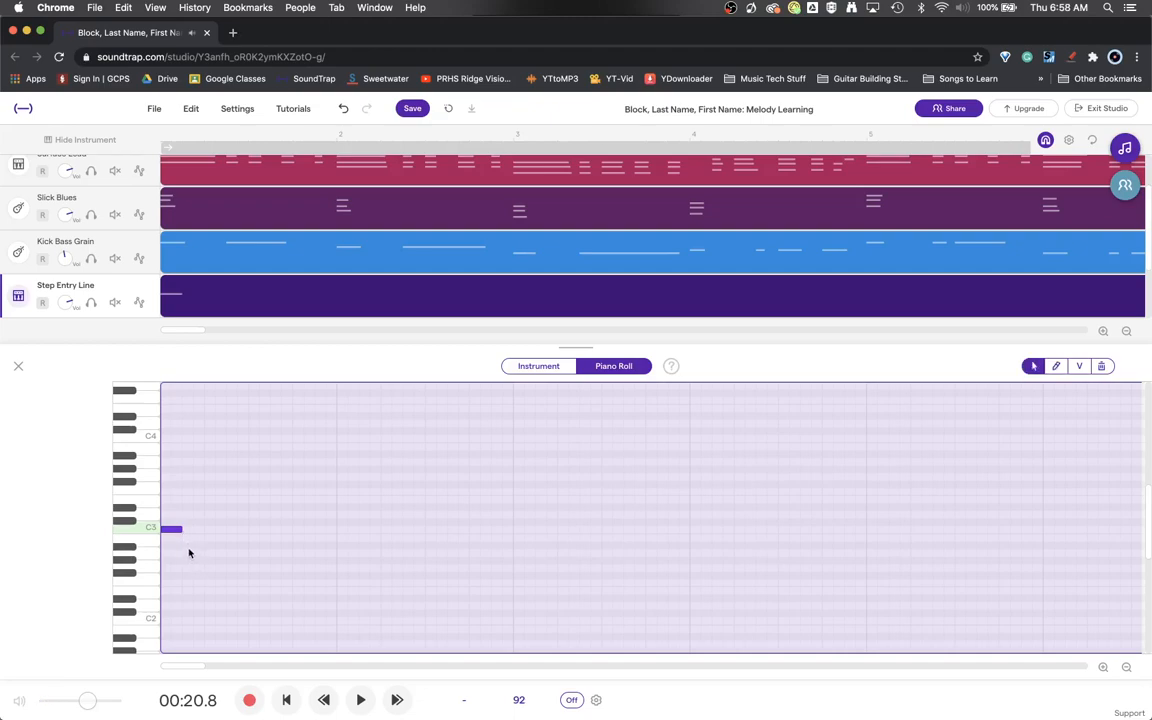
mouse_move(168, 542)
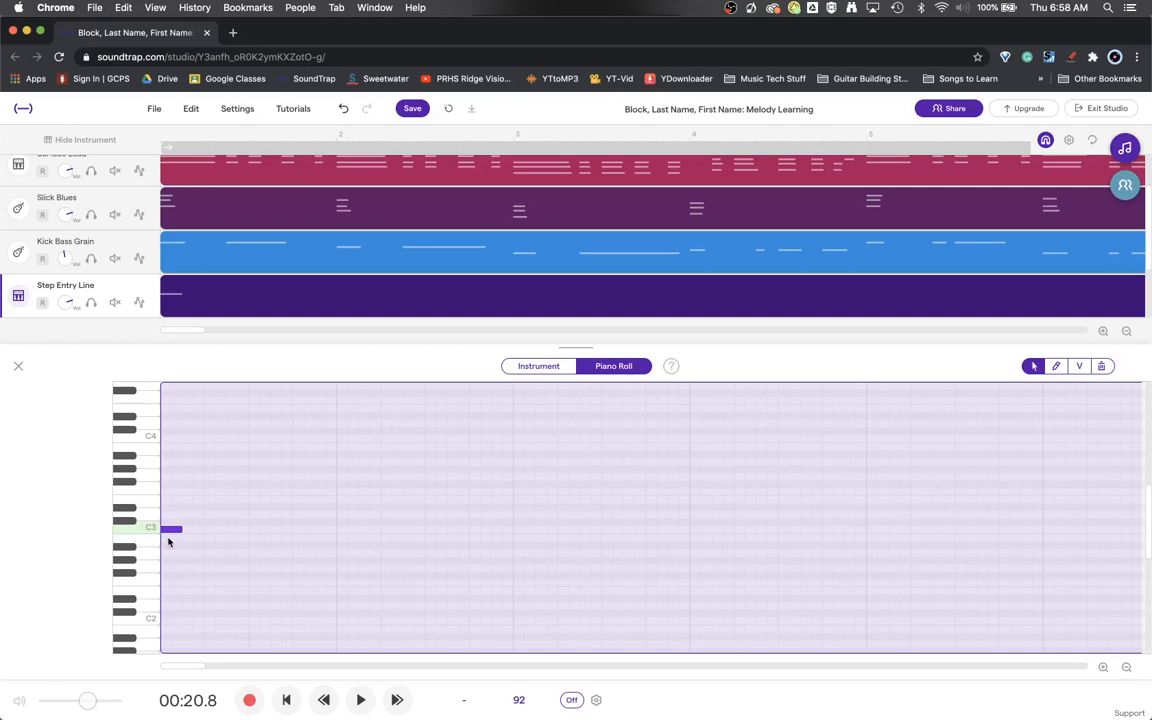
mouse_move(176, 544)
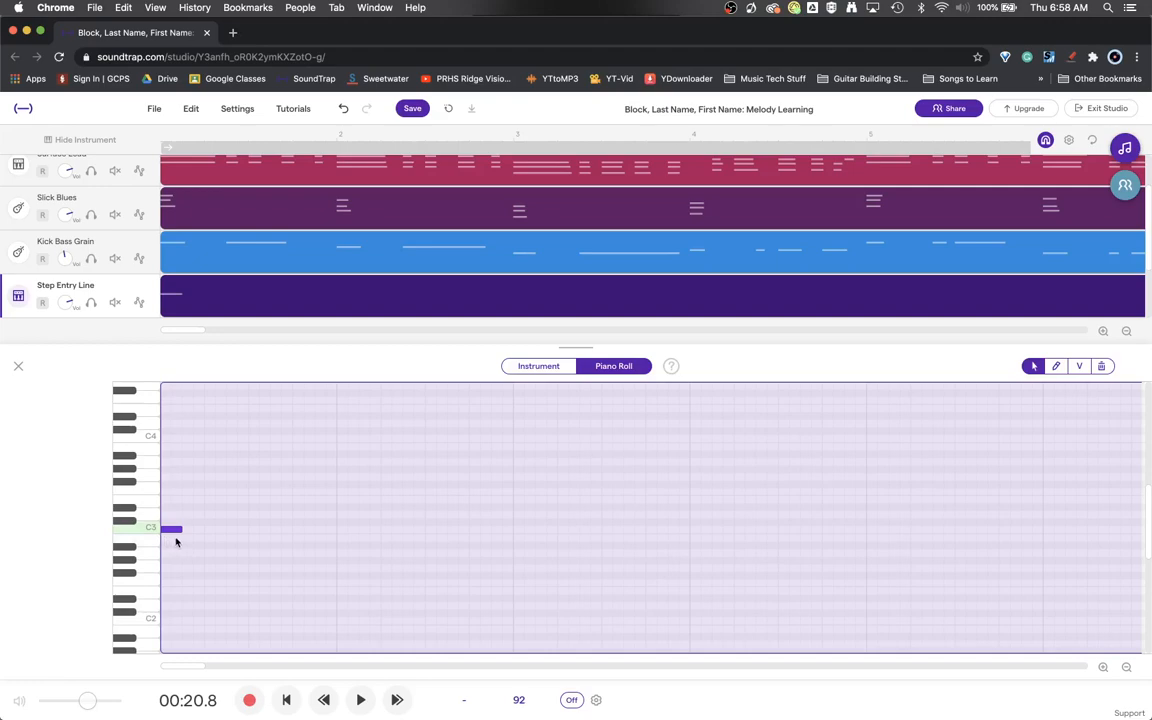
mouse_move(180, 548)
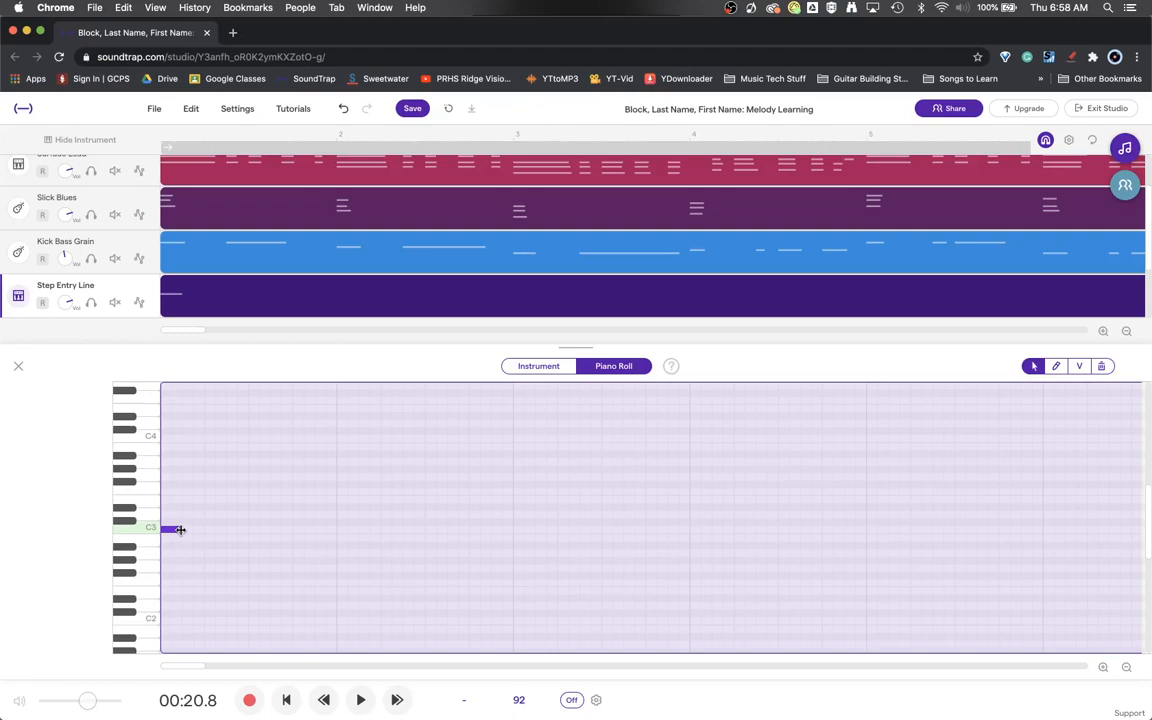
left_click_drag(180, 528, 224, 528)
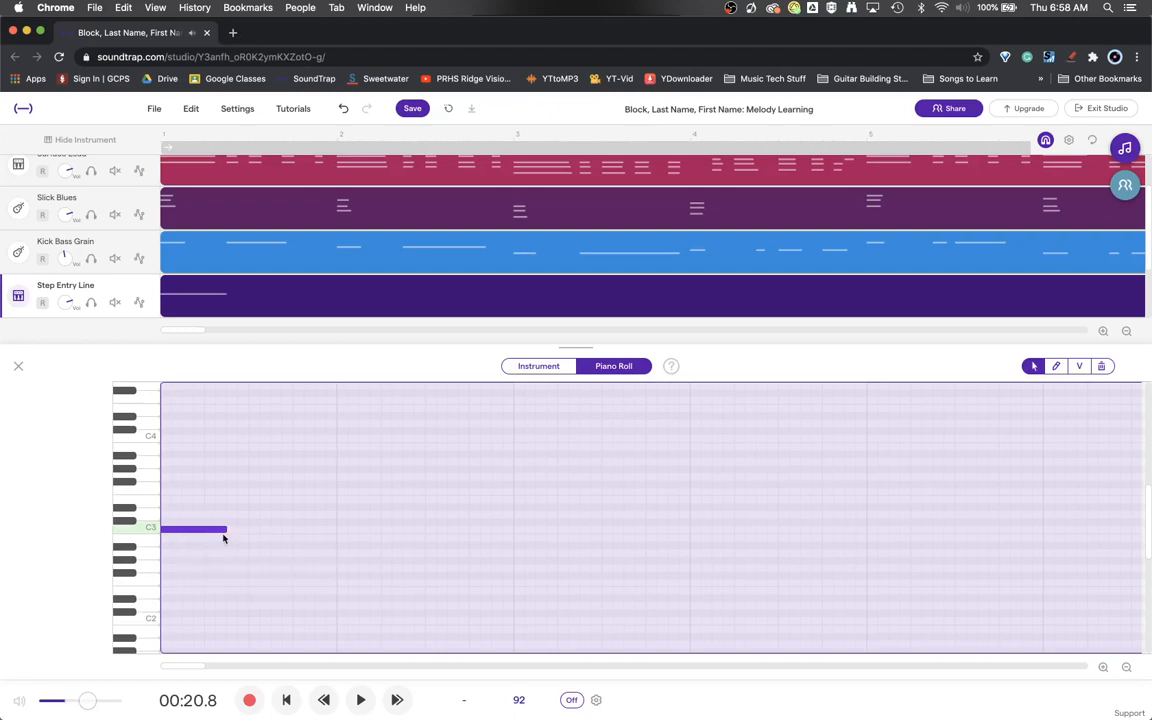
mouse_move(238, 556)
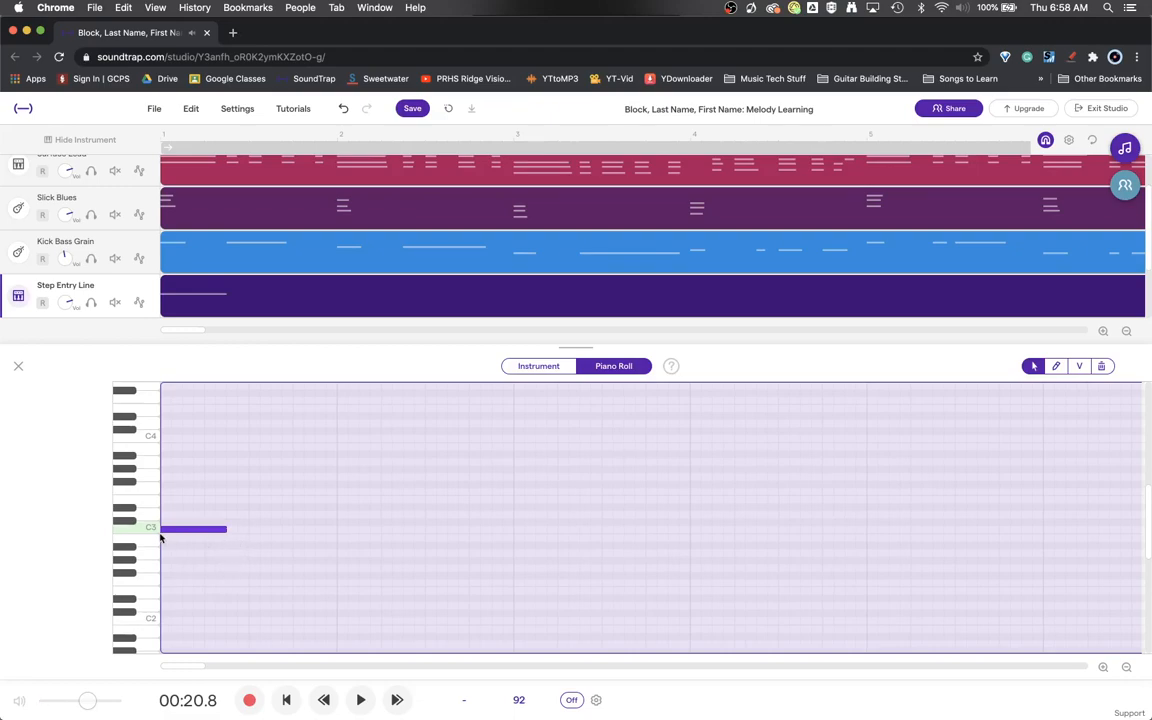
mouse_move(172, 544)
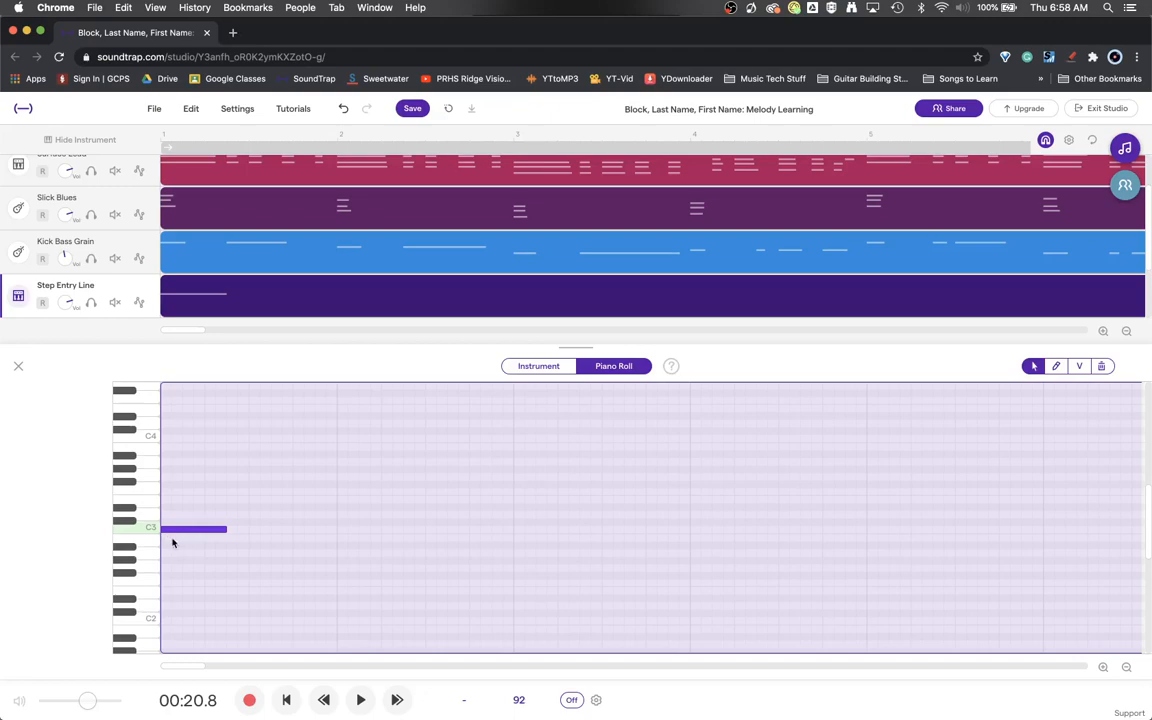
mouse_move(214, 544)
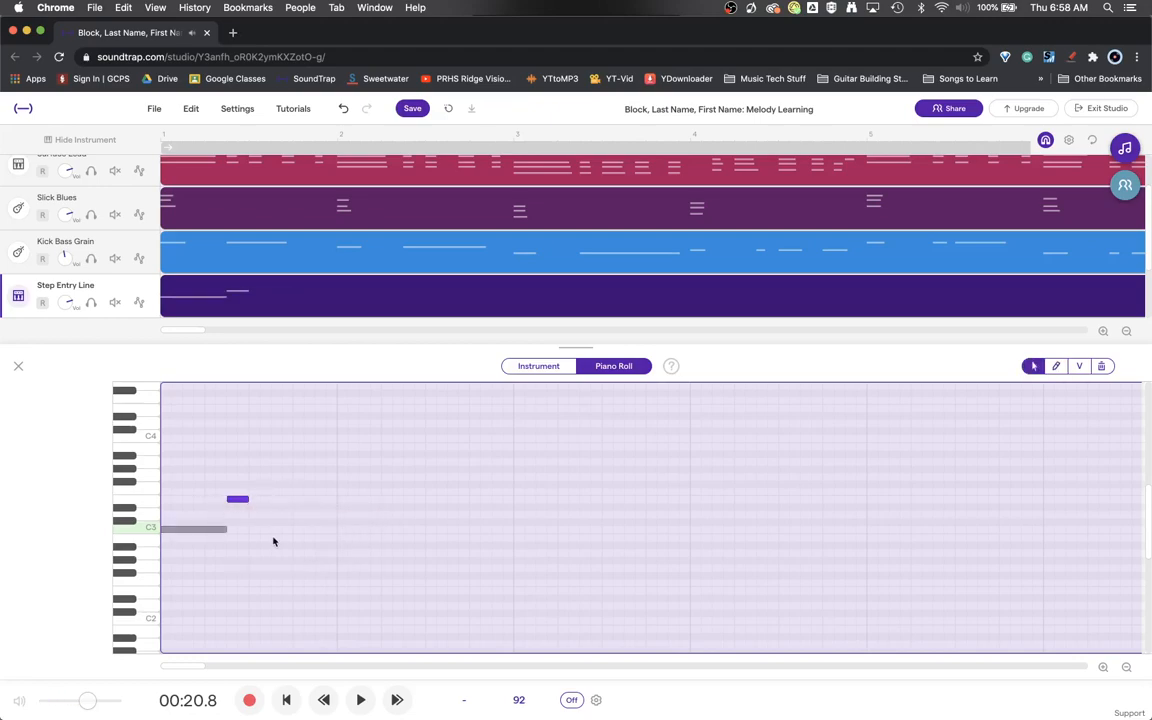
mouse_move(262, 496)
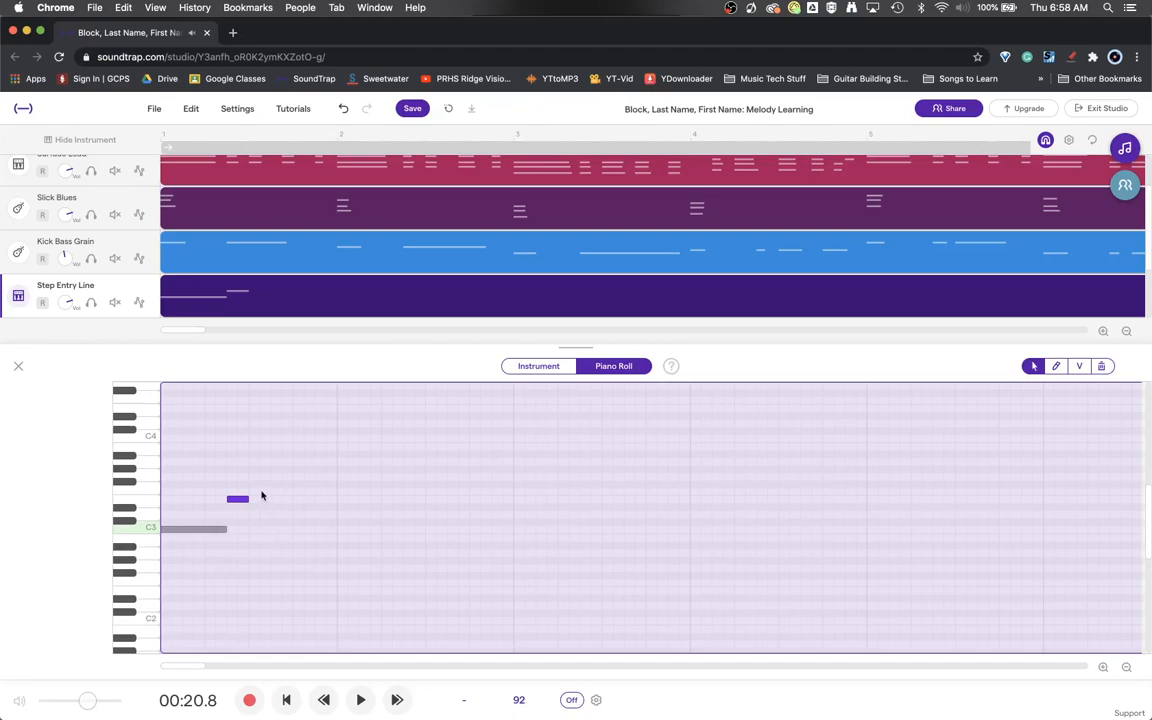
- Draw the rising notes after C3 and then a descending note with the pencil
left_click(1056, 366)
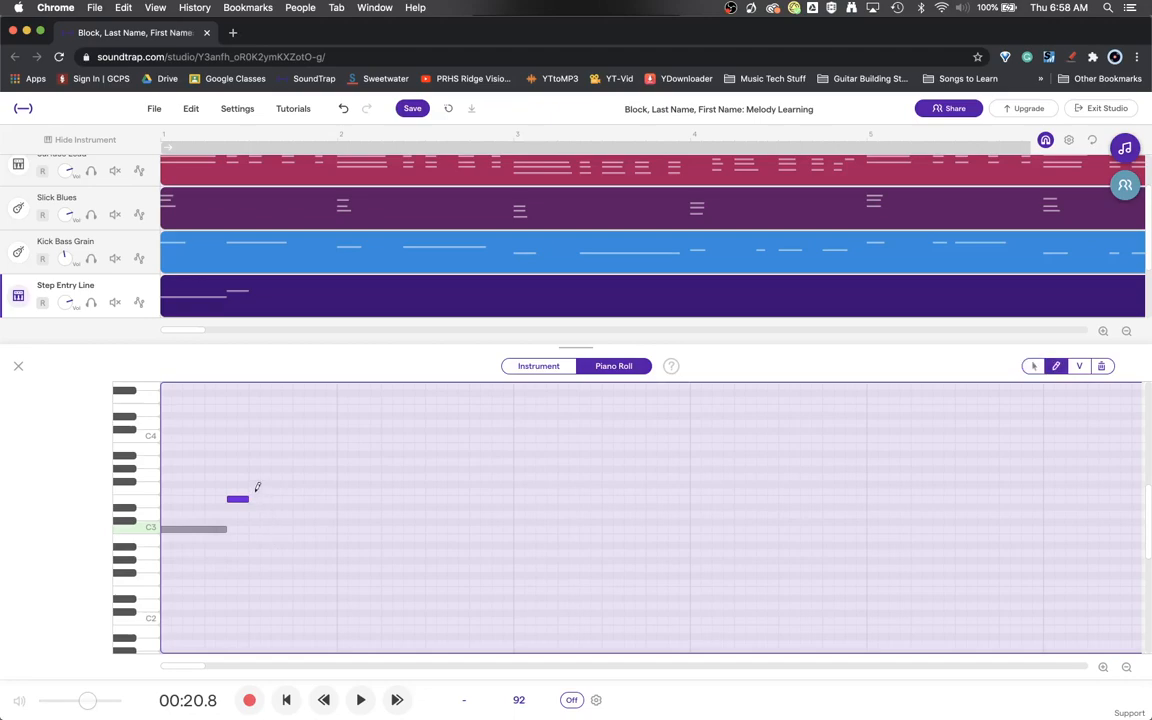
left_click(260, 492)
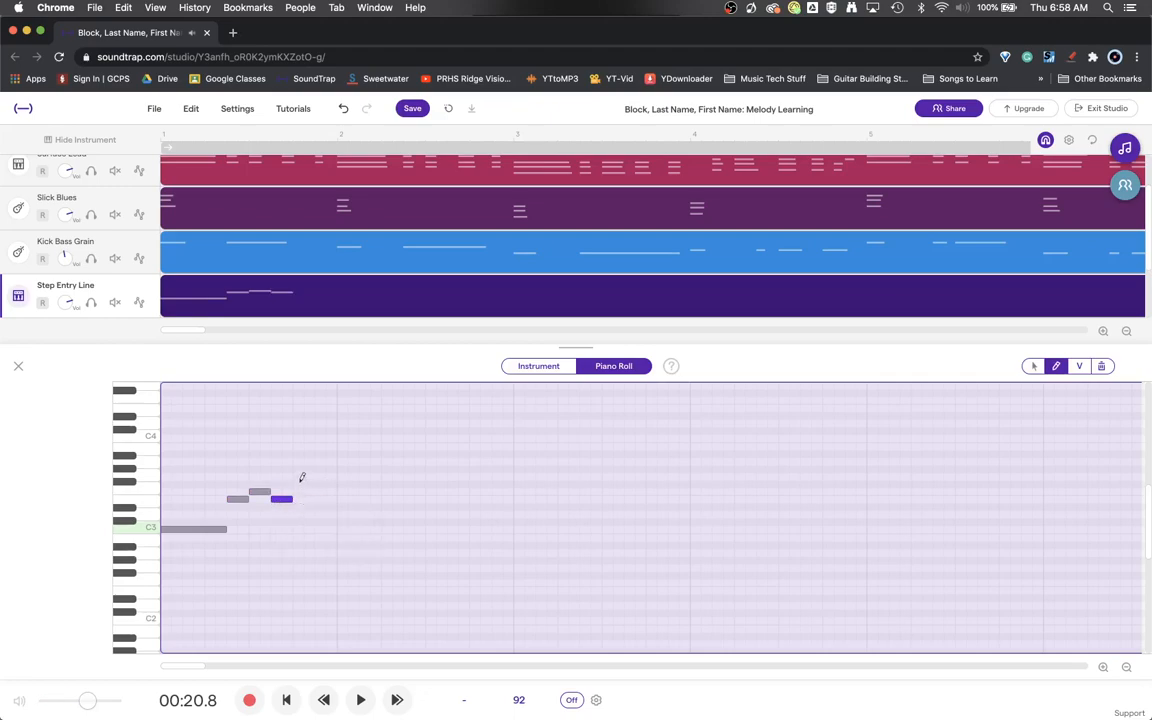
left_click(304, 476)
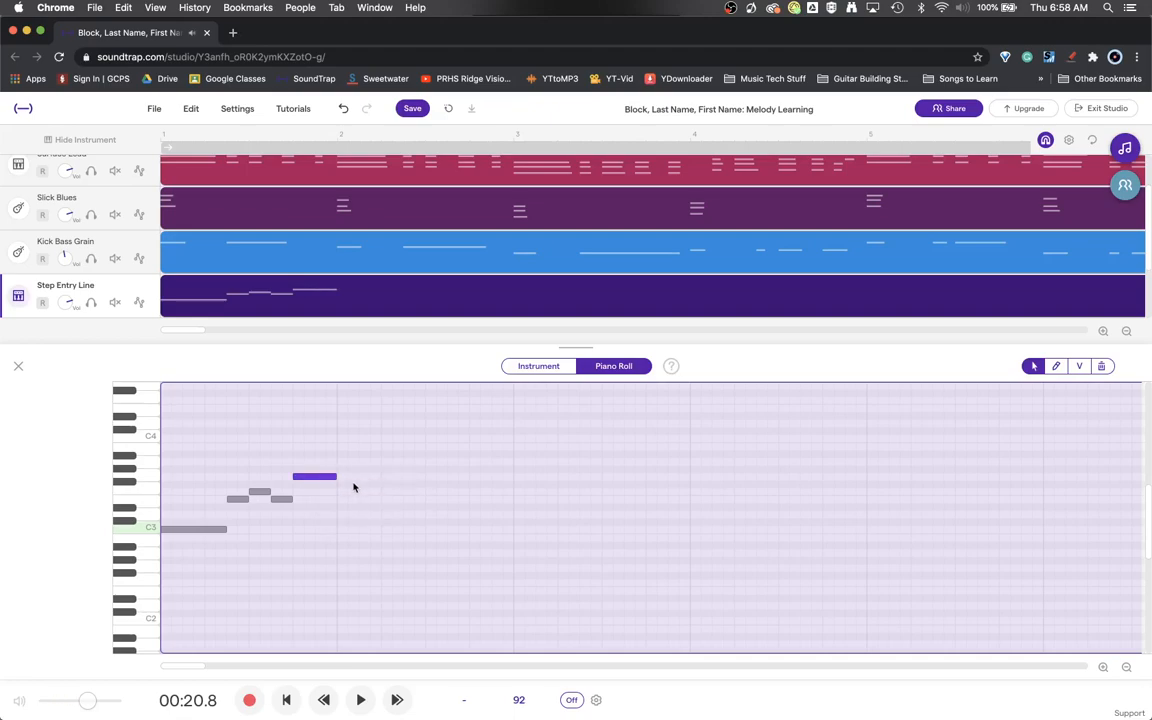
mouse_move(358, 504)
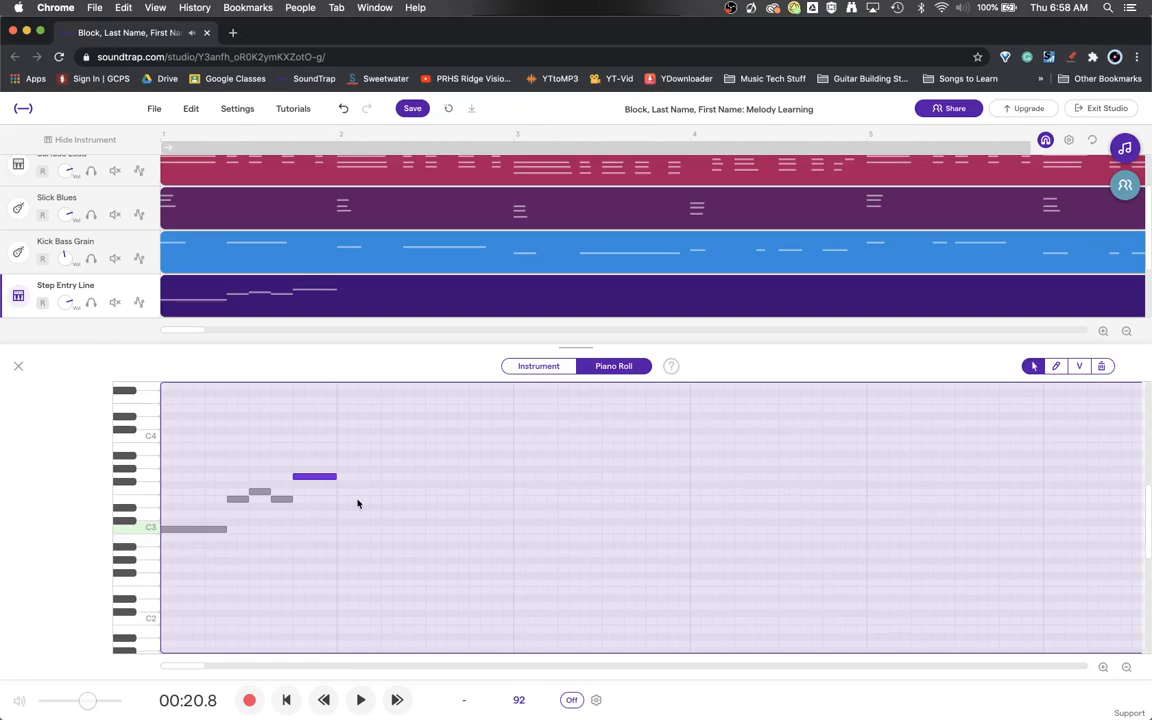
mouse_move(368, 474)
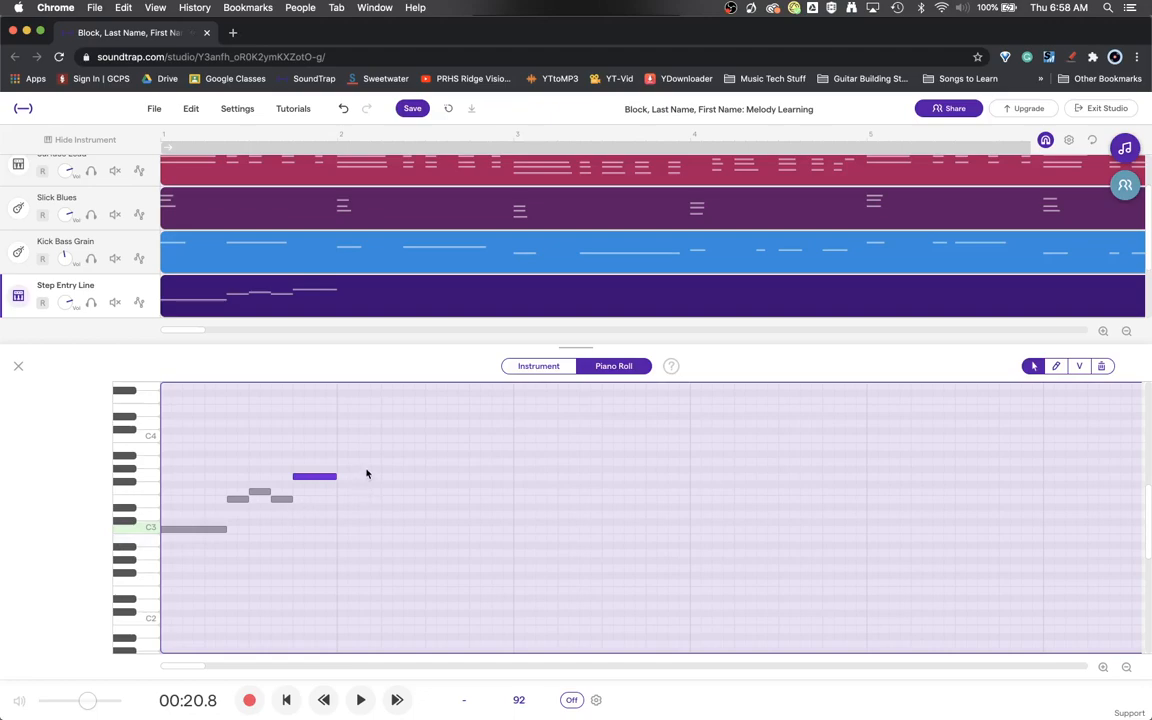
left_click(1056, 366)
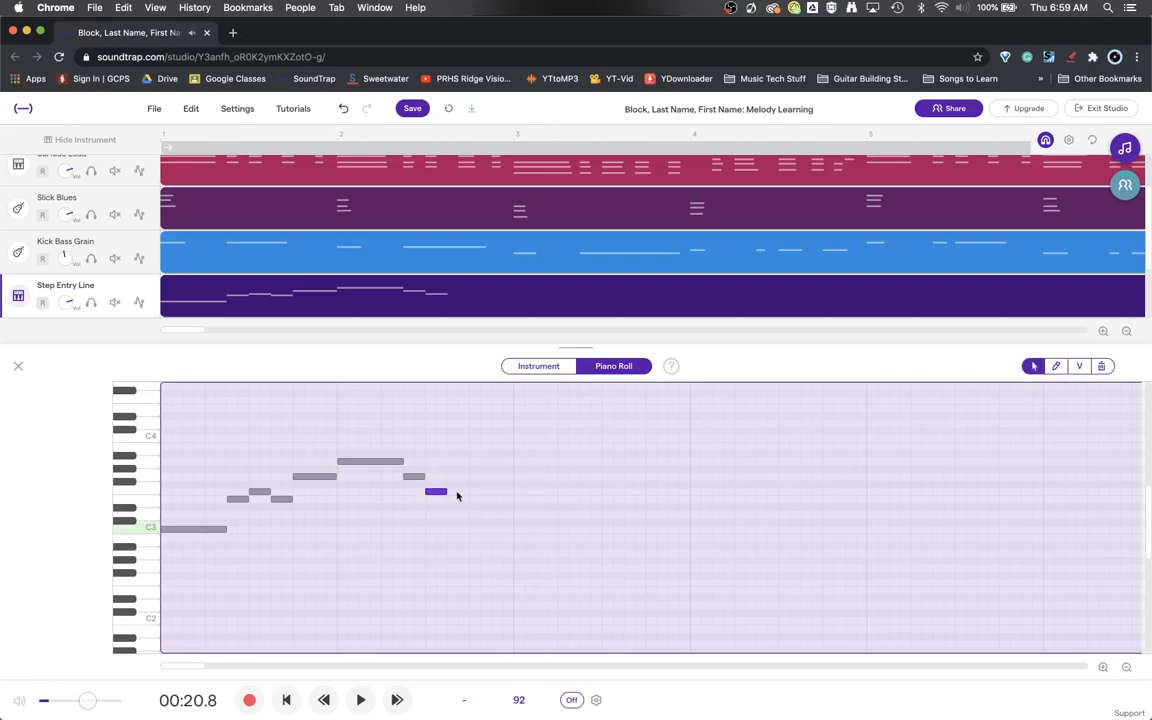
left_click_drag(436, 492, 460, 476)
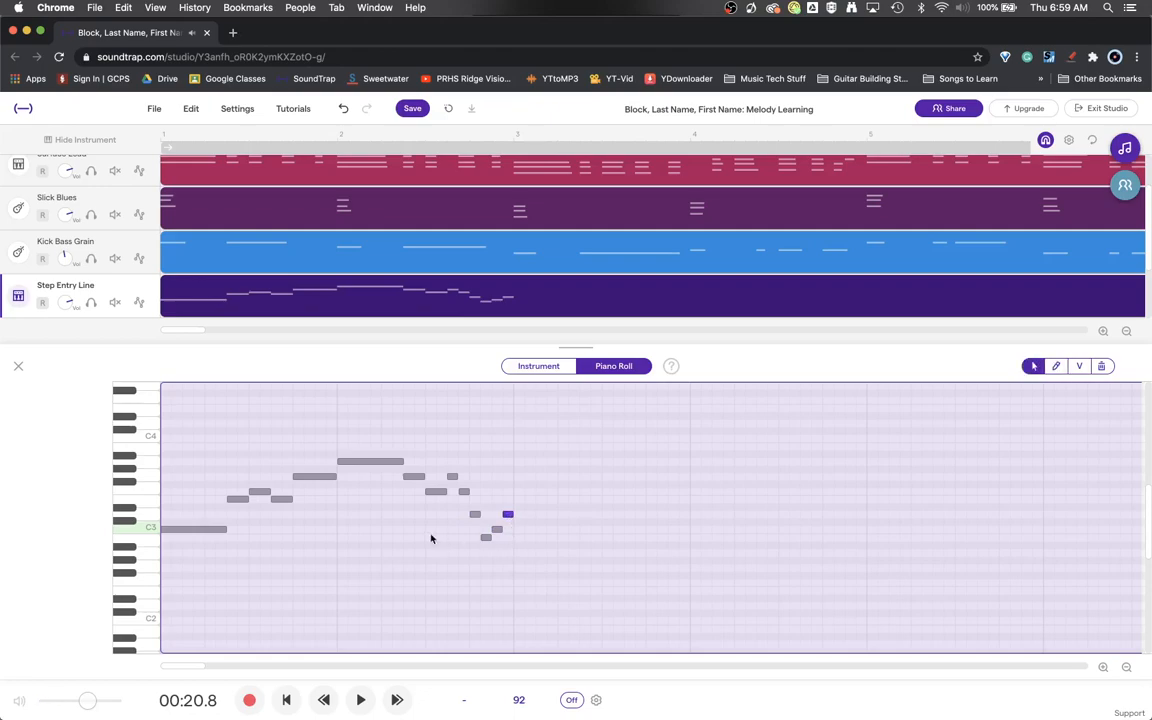
mouse_move(300, 632)
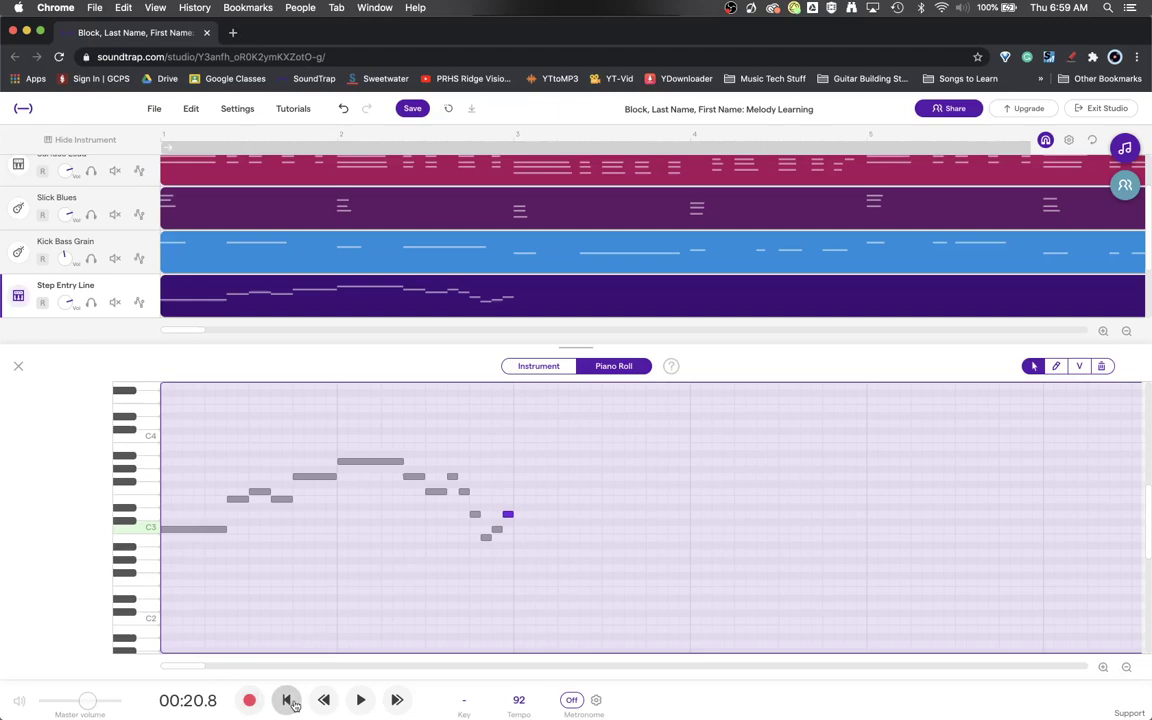
- Rewind and play the melody for a few seconds, then stop
left_click(286, 698)
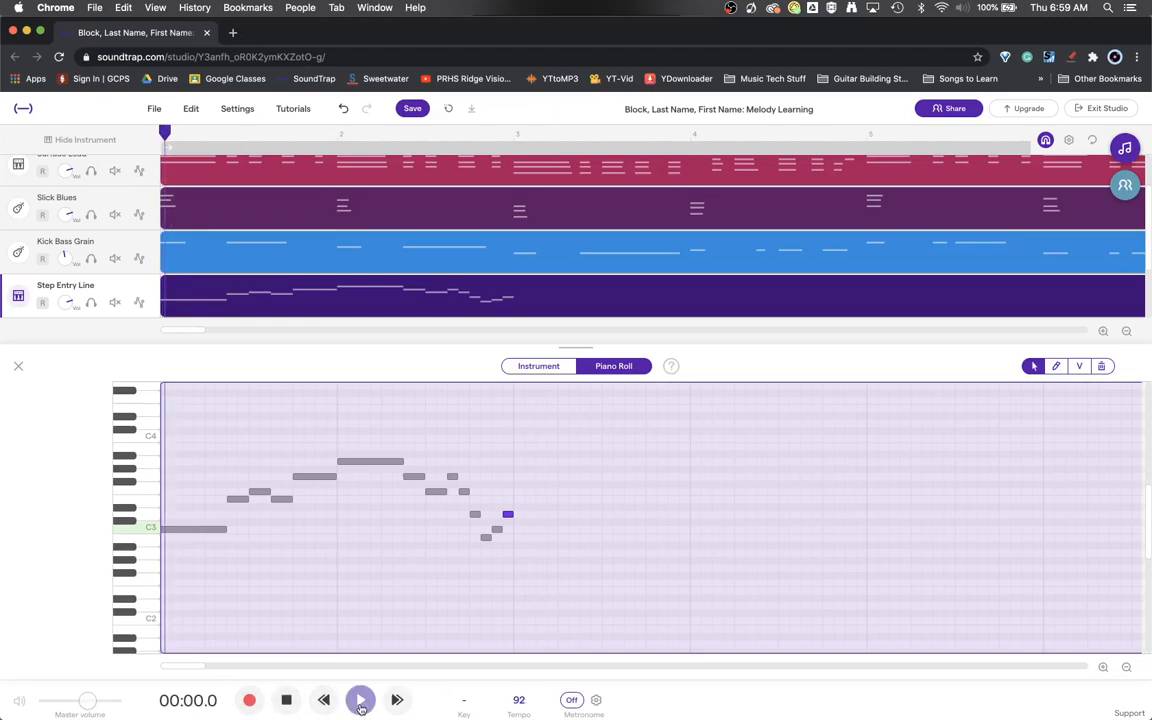
left_click(360, 700)
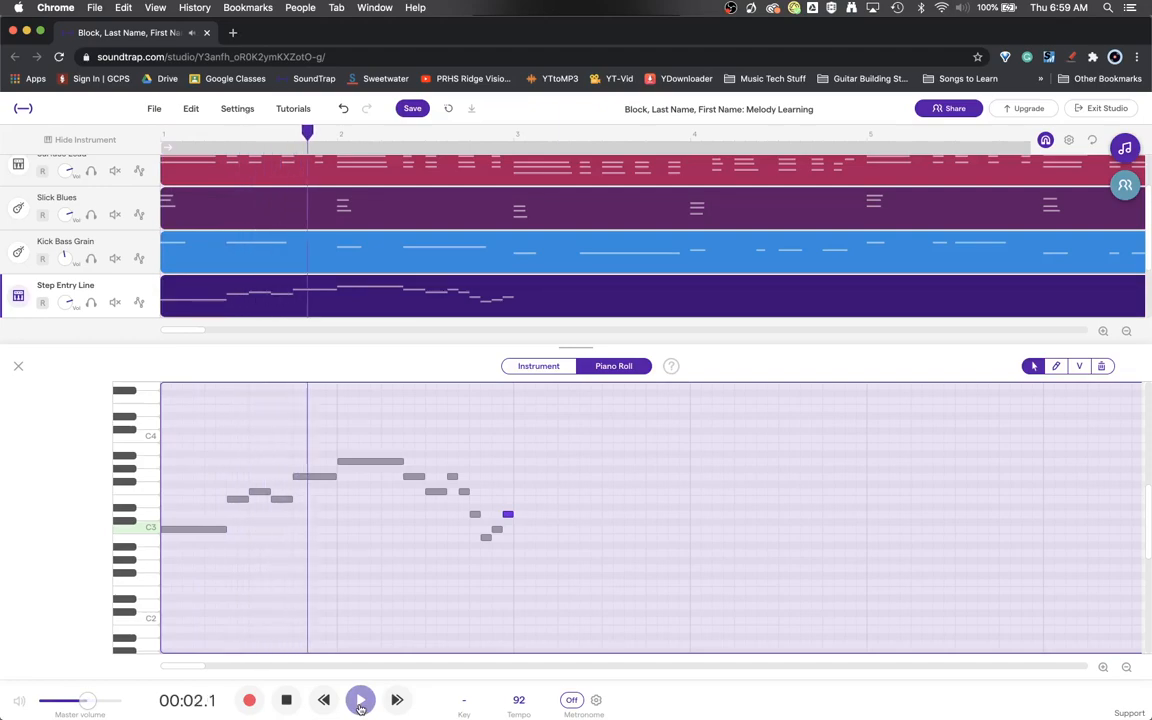
left_click(358, 700)
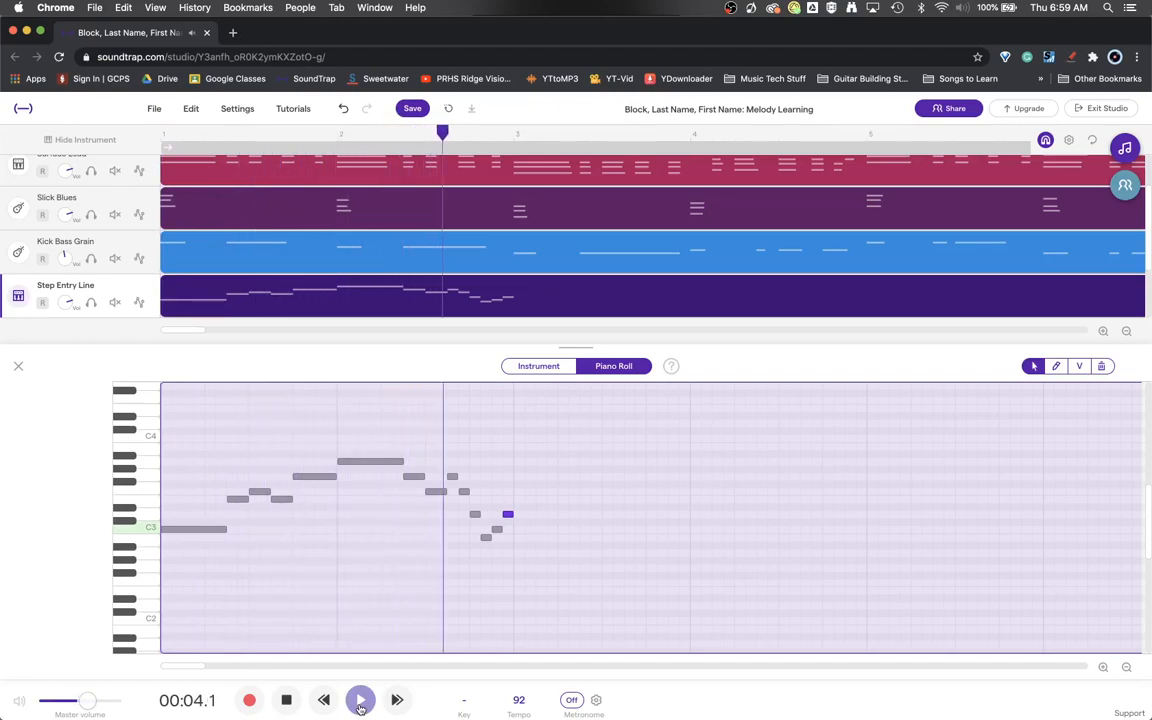
left_click(360, 698)
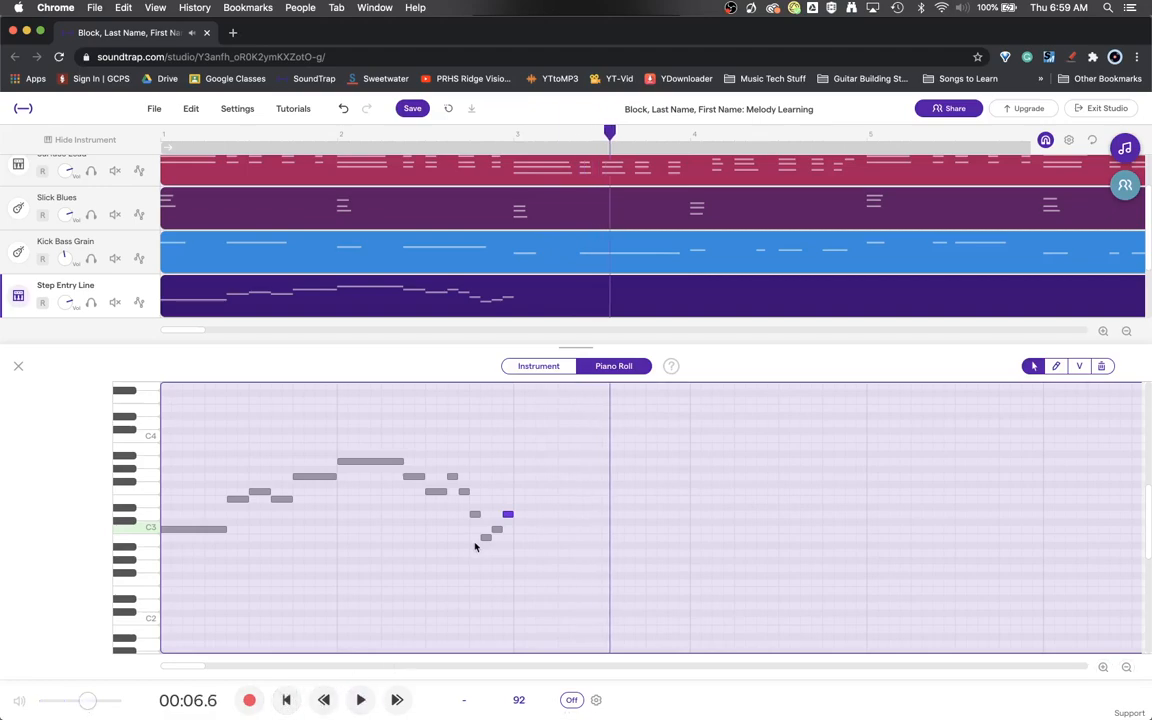
mouse_move(520, 524)
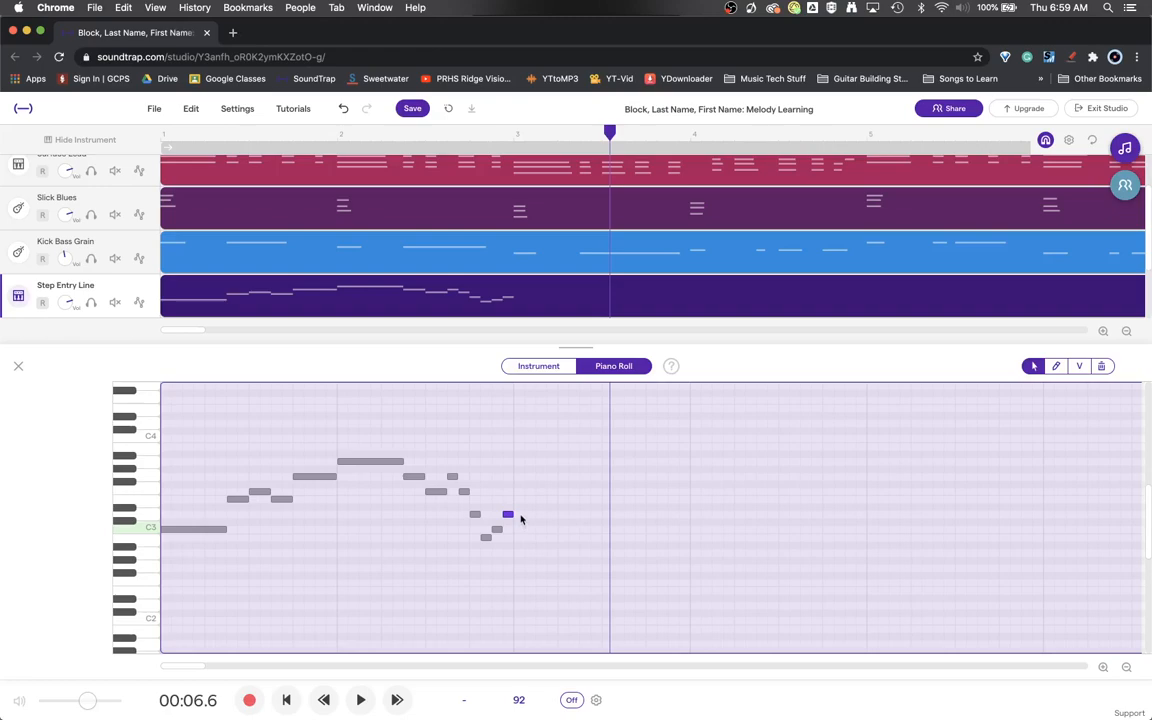
mouse_move(530, 480)
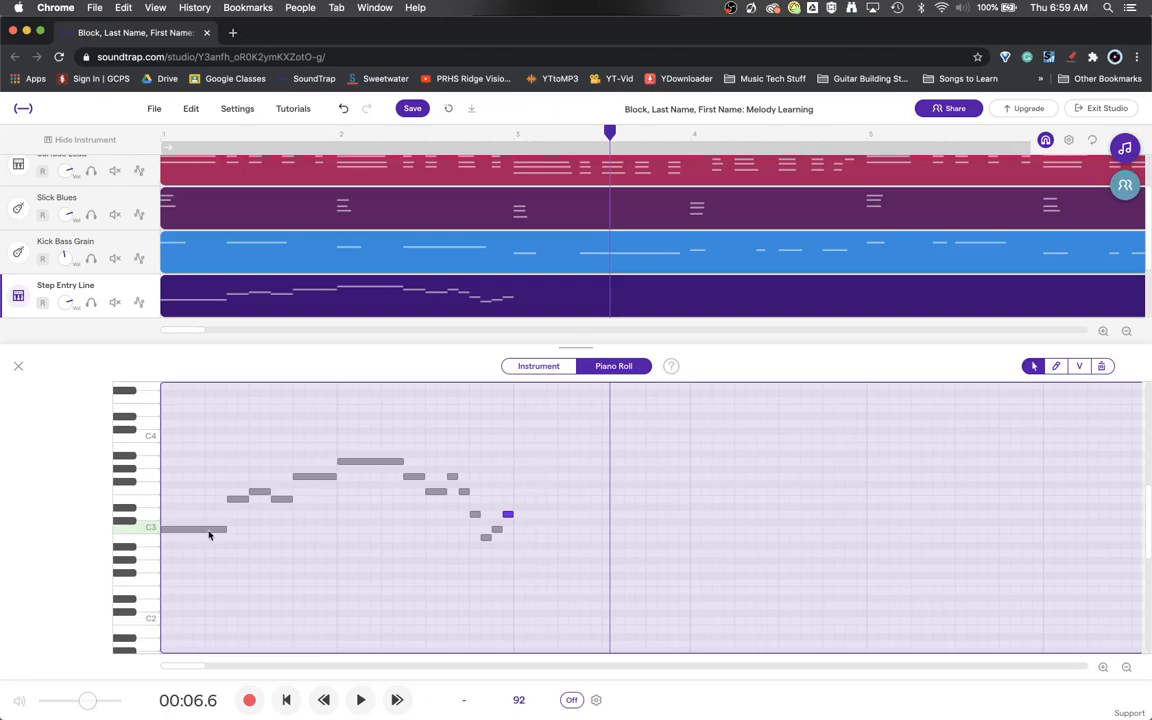
mouse_move(252, 510)
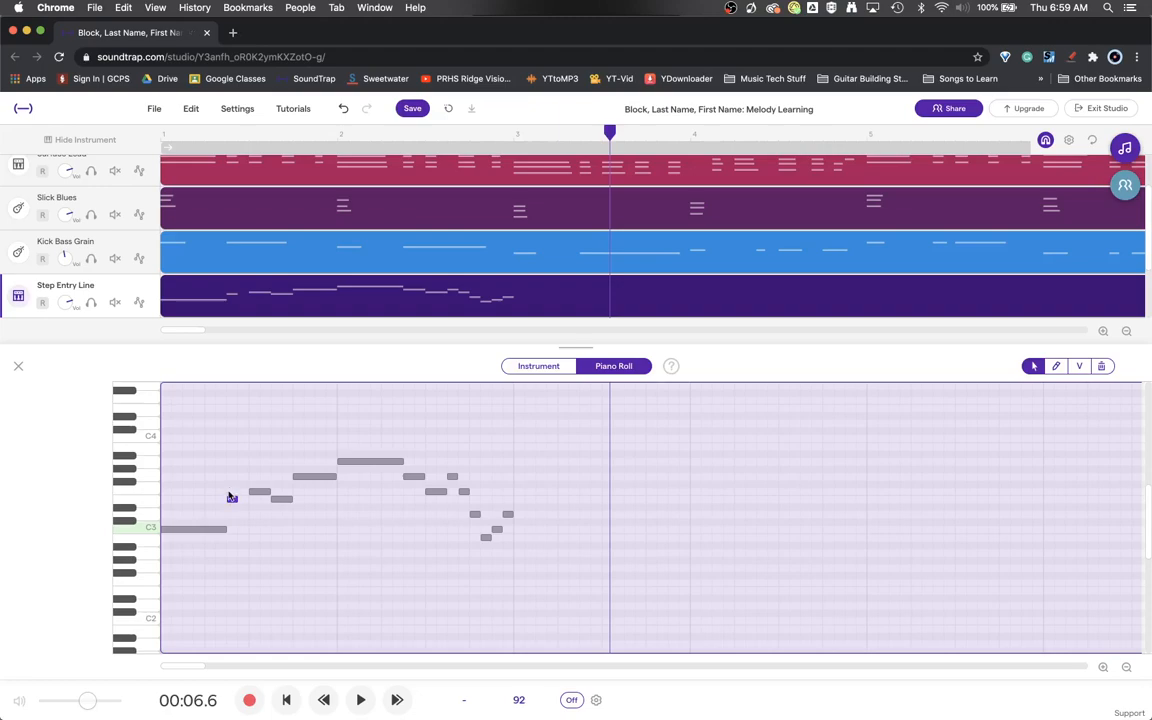
- Add a shorter note right after the opening C3 and replay from the start
left_click(232, 500)
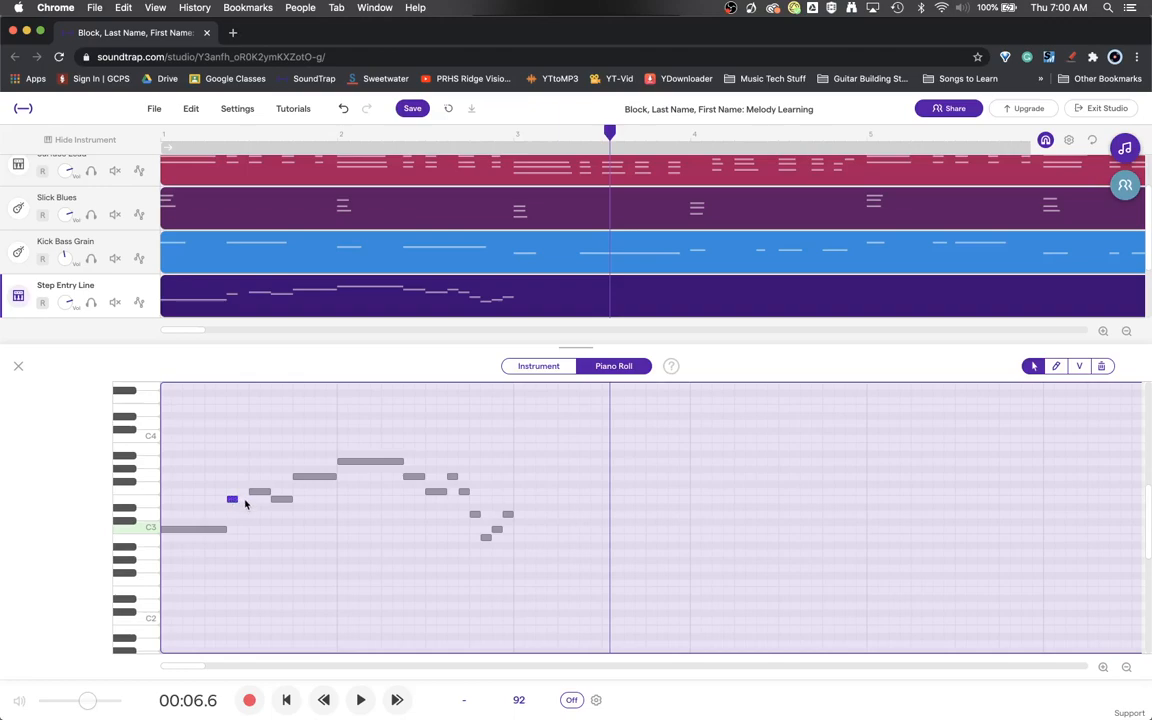
mouse_move(512, 386)
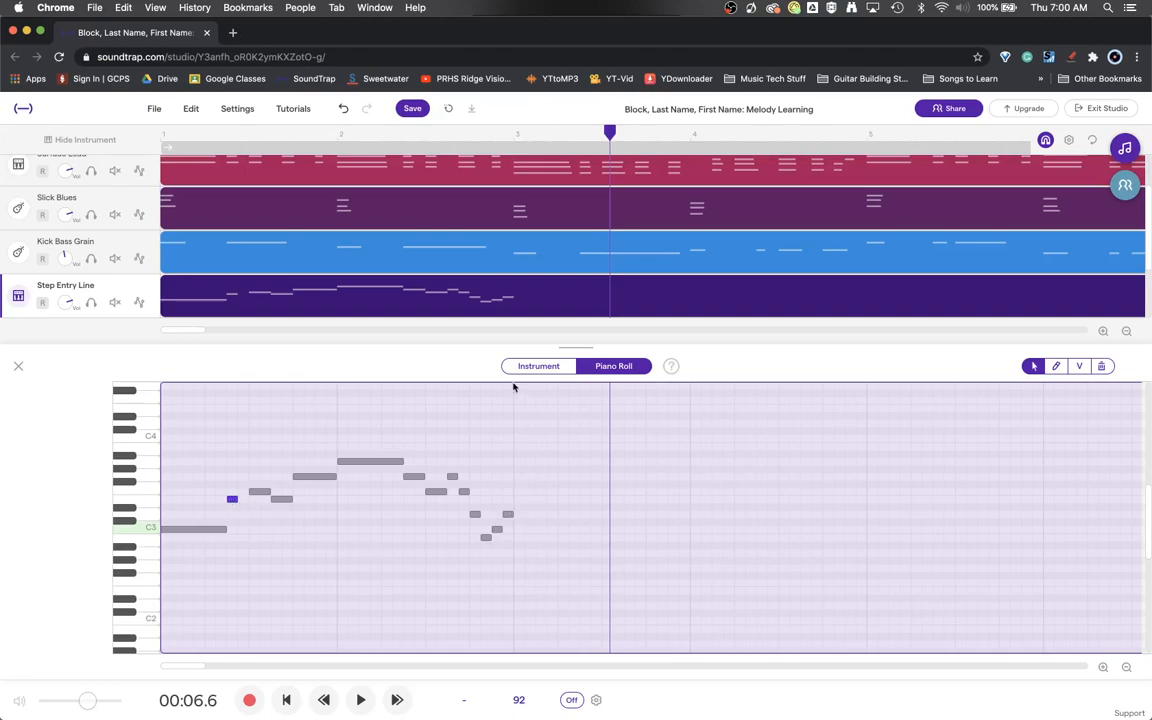
mouse_move(552, 290)
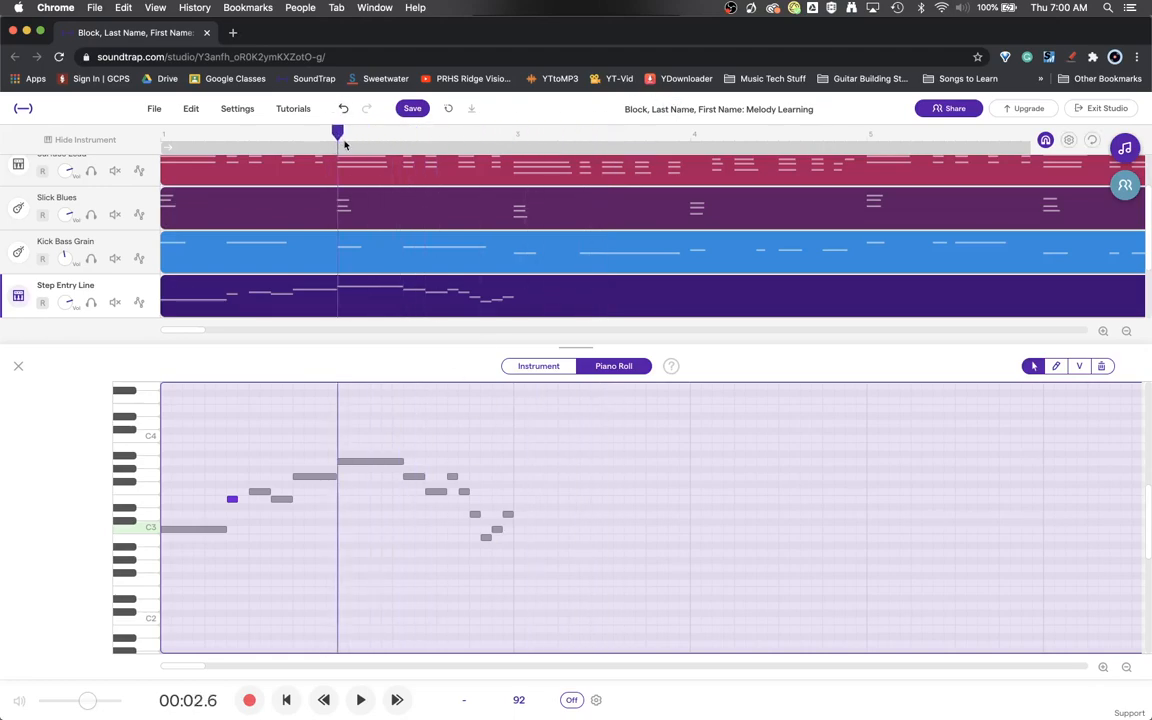
left_click(500, 132)
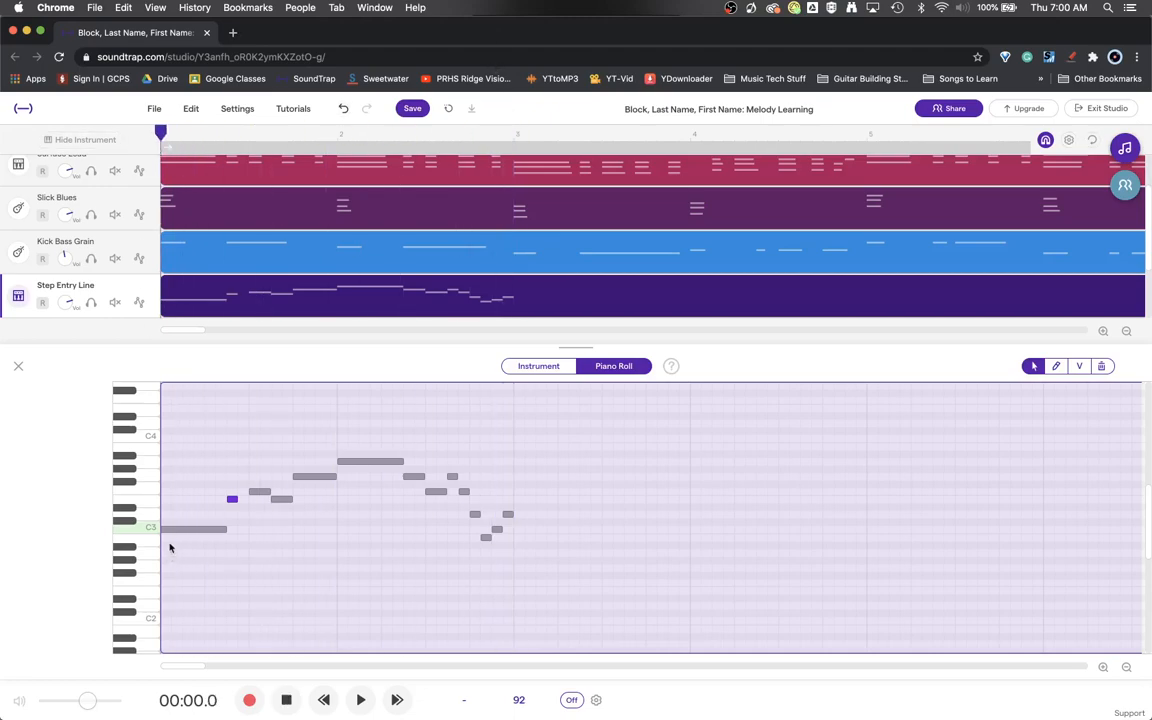
mouse_move(222, 548)
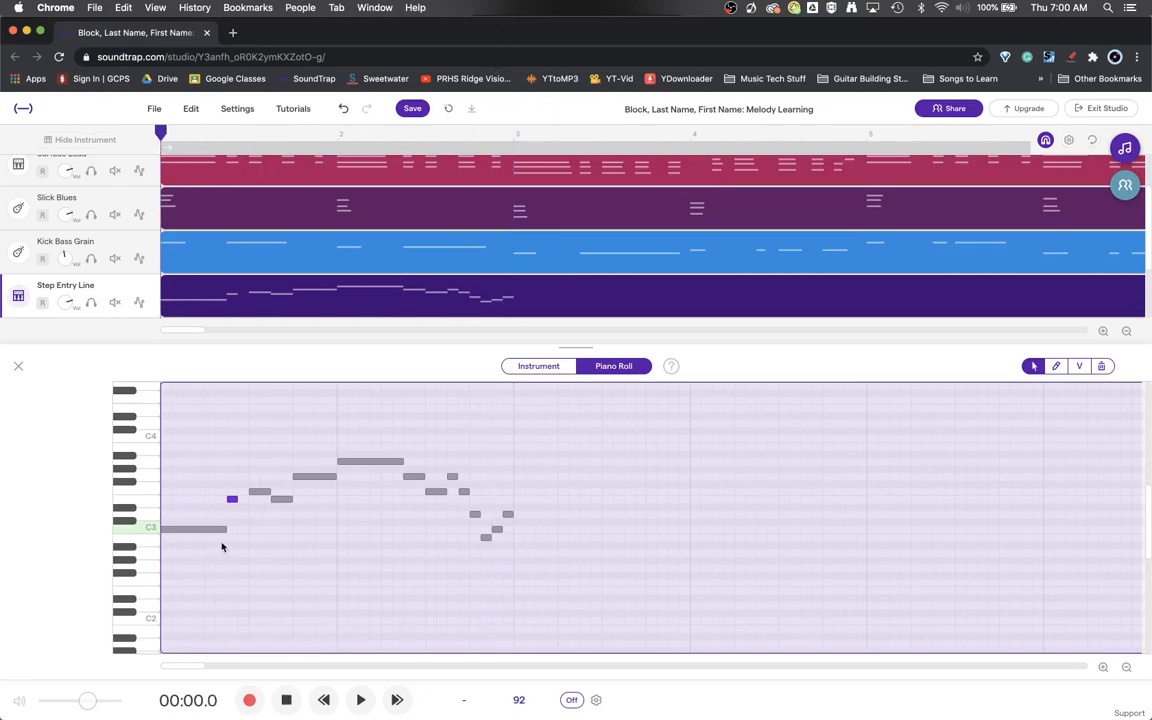
mouse_move(144, 56)
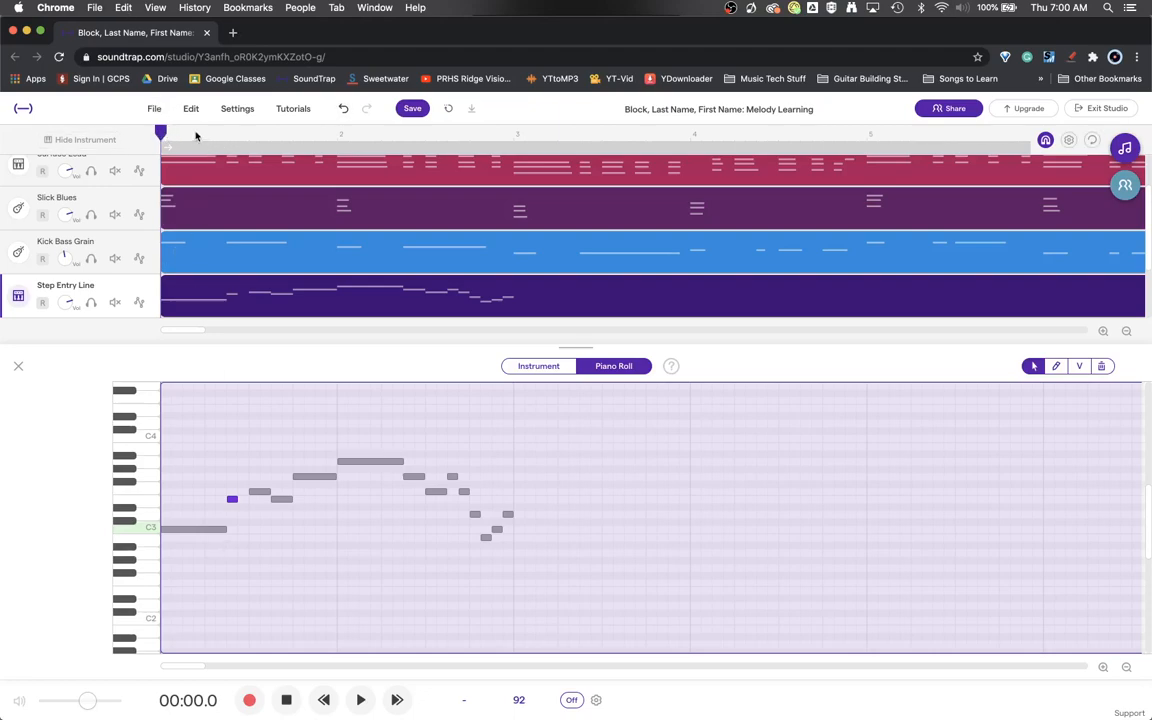
left_click(248, 148)
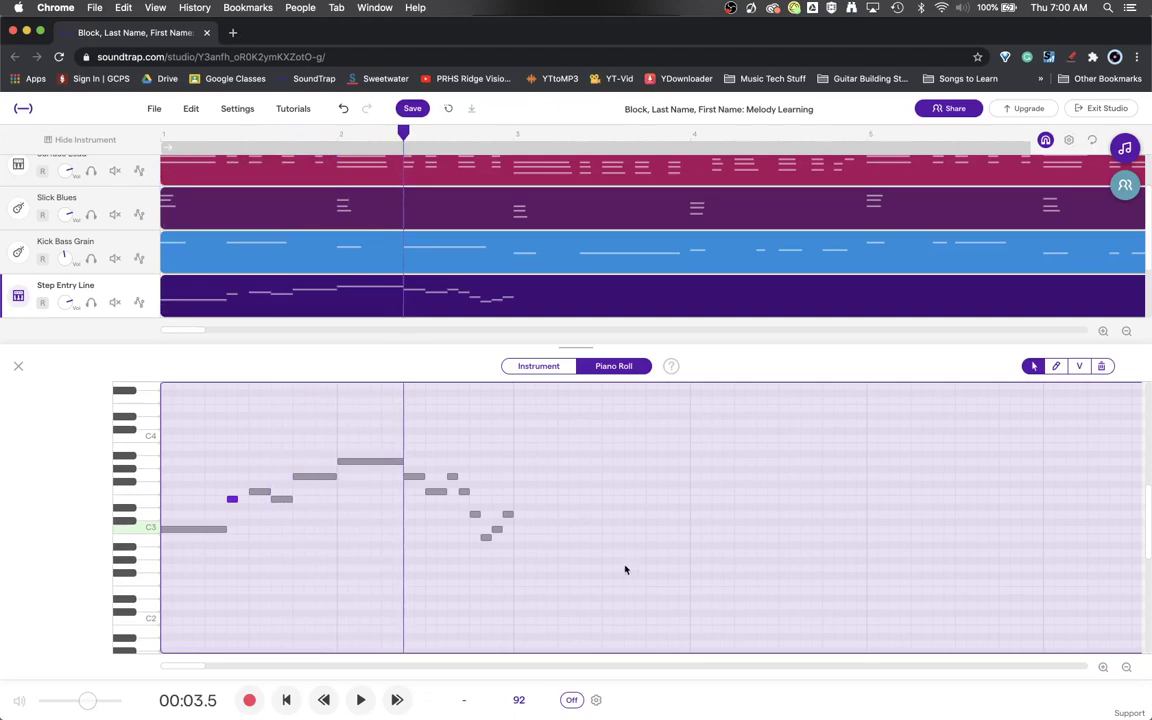
mouse_move(482, 448)
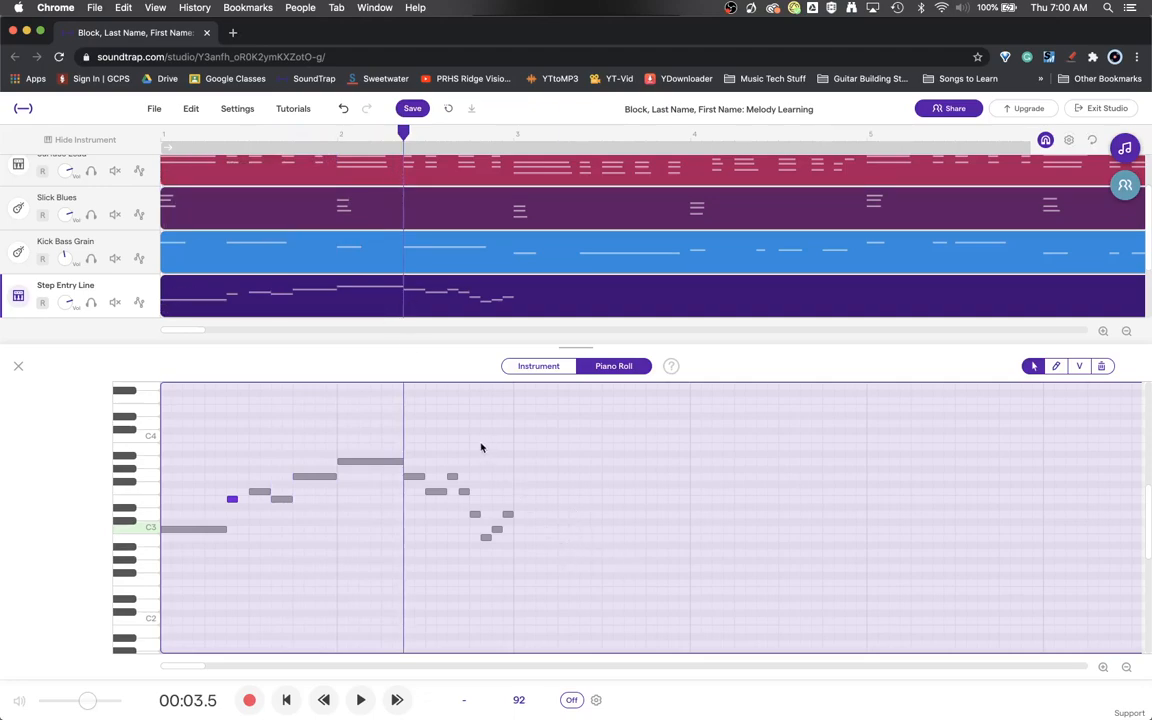
mouse_move(468, 518)
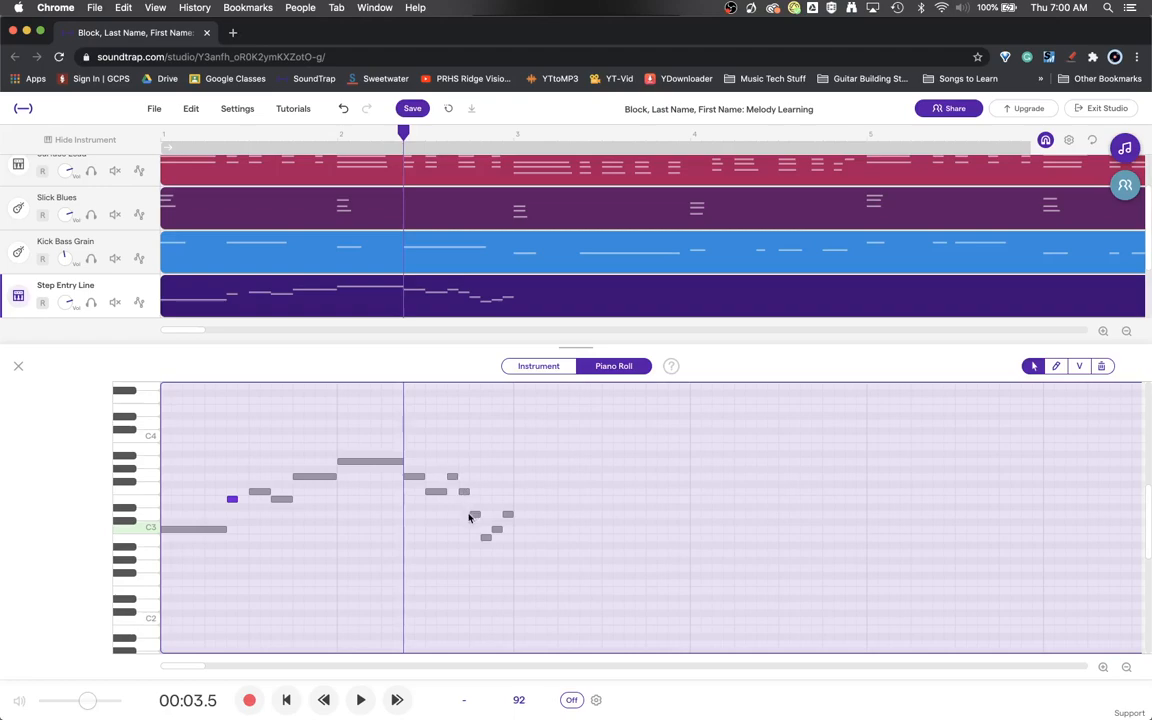
mouse_move(472, 512)
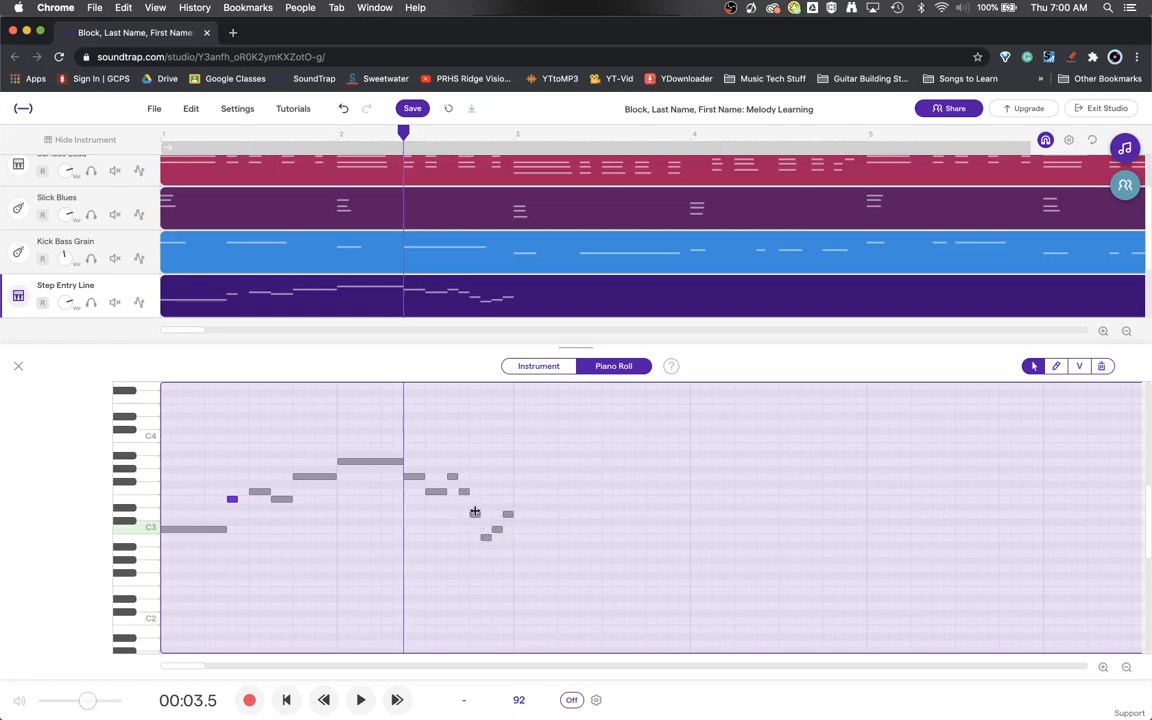
mouse_move(484, 508)
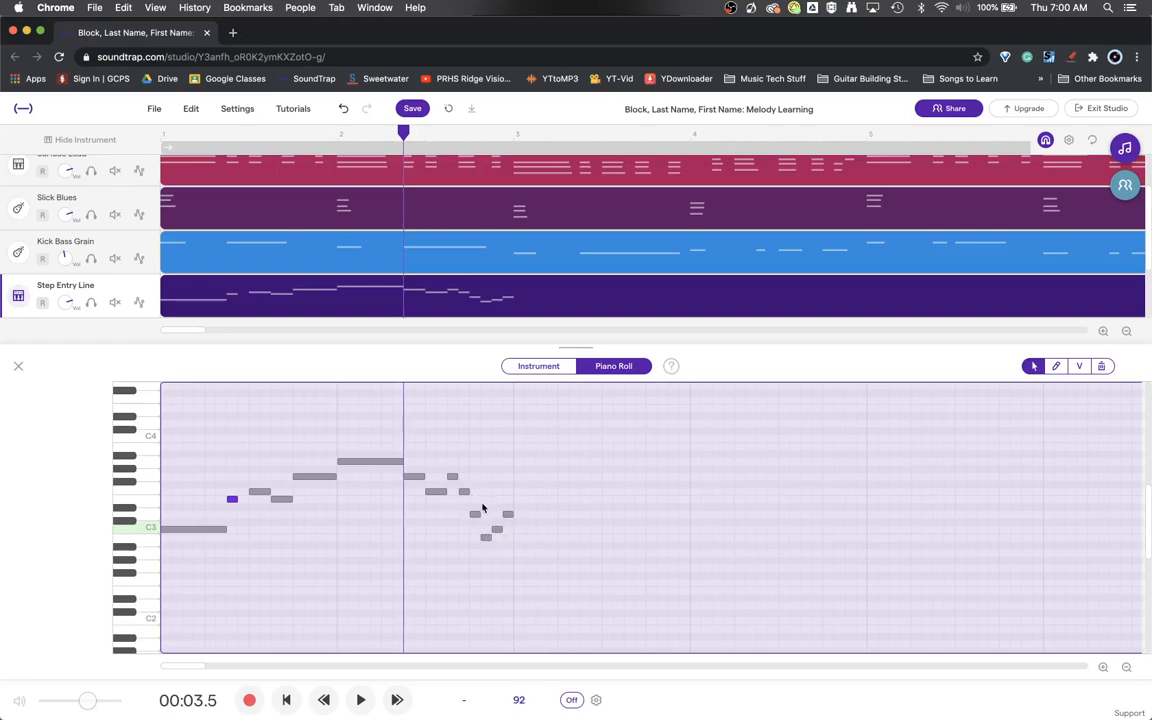
mouse_move(492, 512)
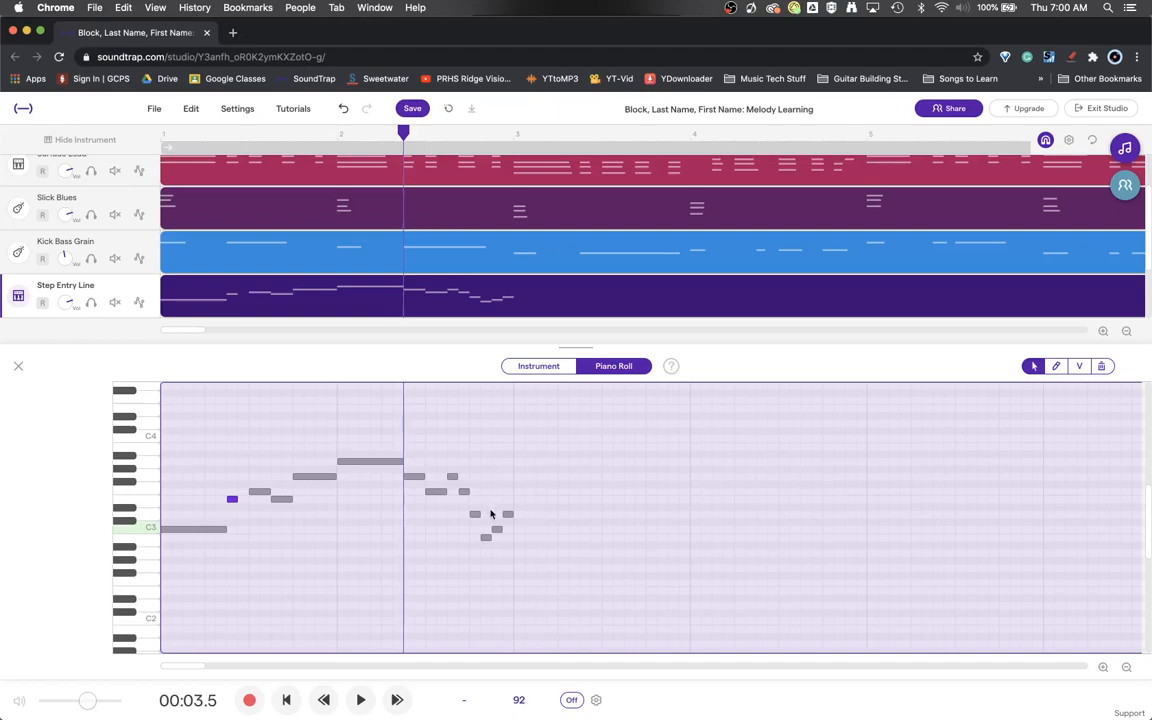
mouse_move(480, 516)
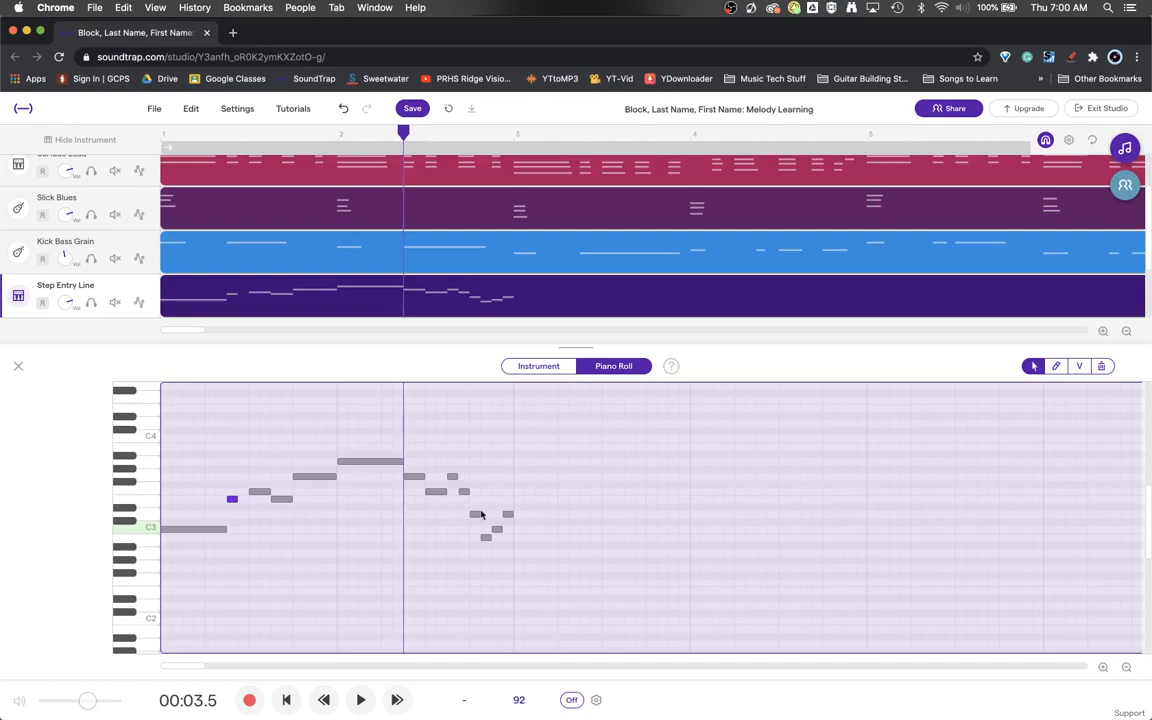
mouse_move(488, 512)
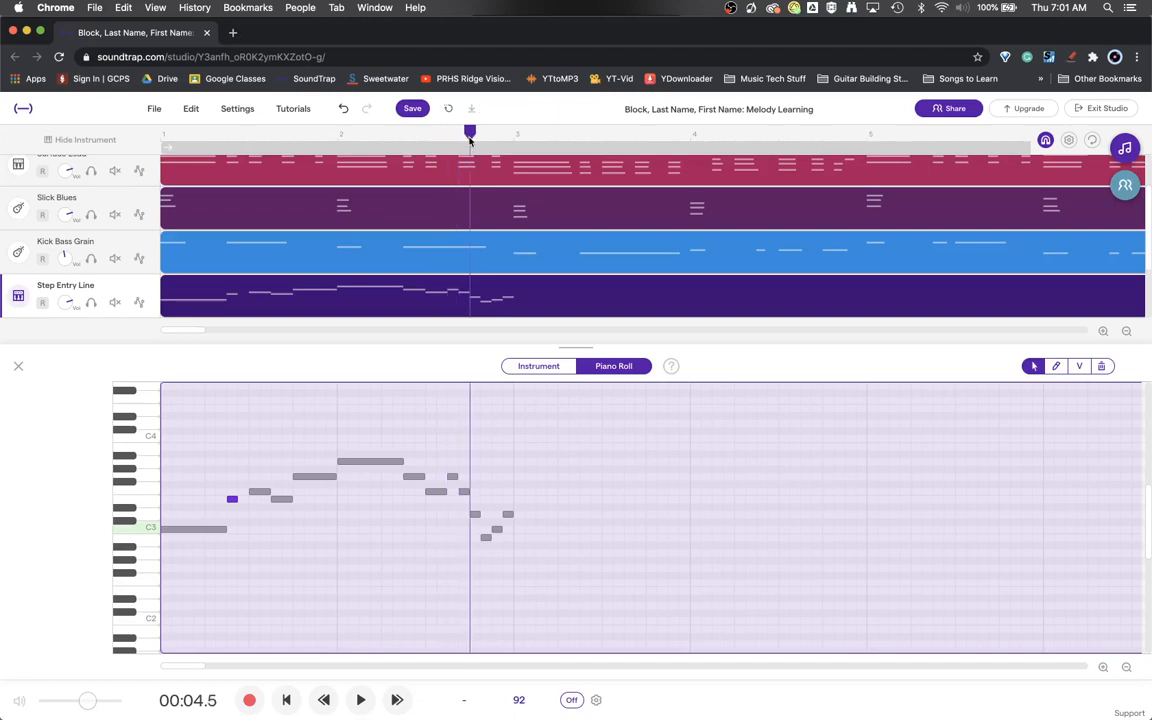
- Move the playhead on the ruler just past the last notes
left_click(502, 132)
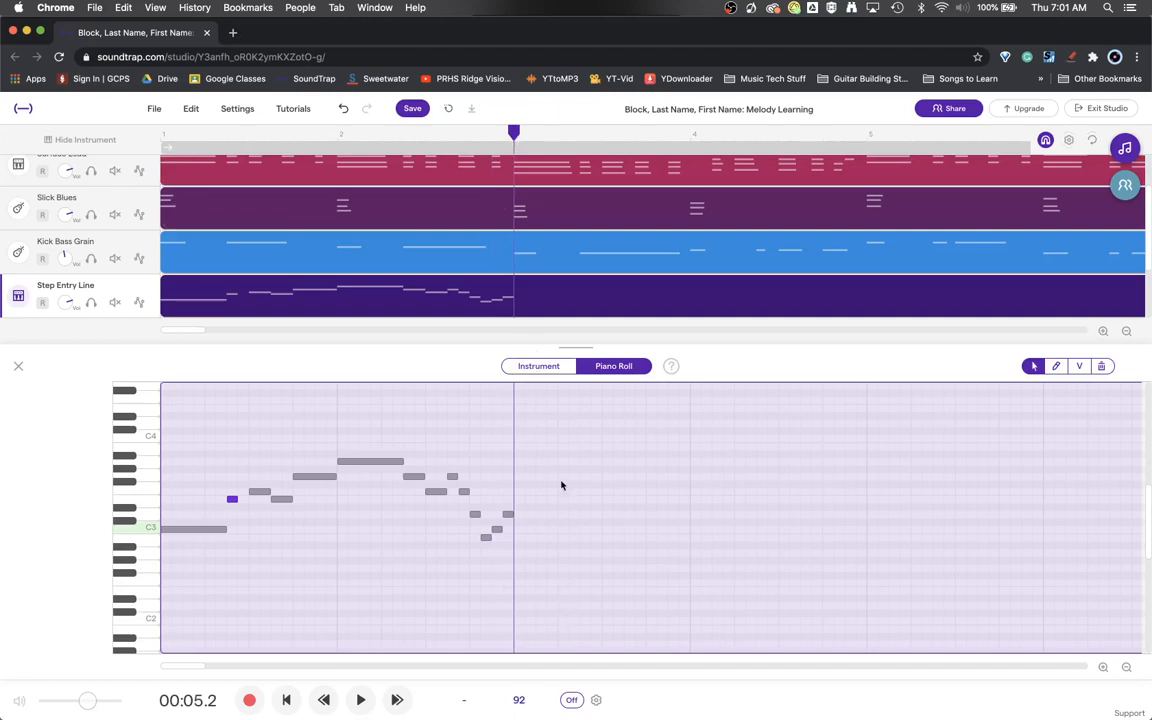
mouse_move(522, 498)
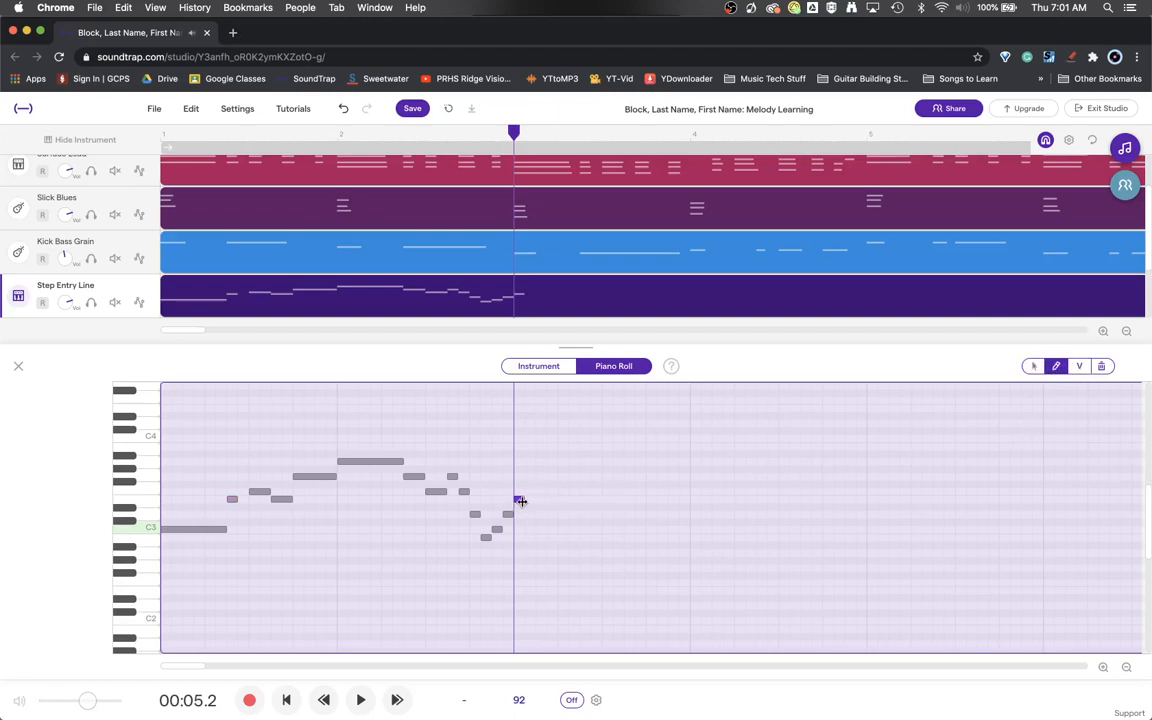
- Draw new descending notes ending on a longer low note, then rewind
left_click(524, 500)
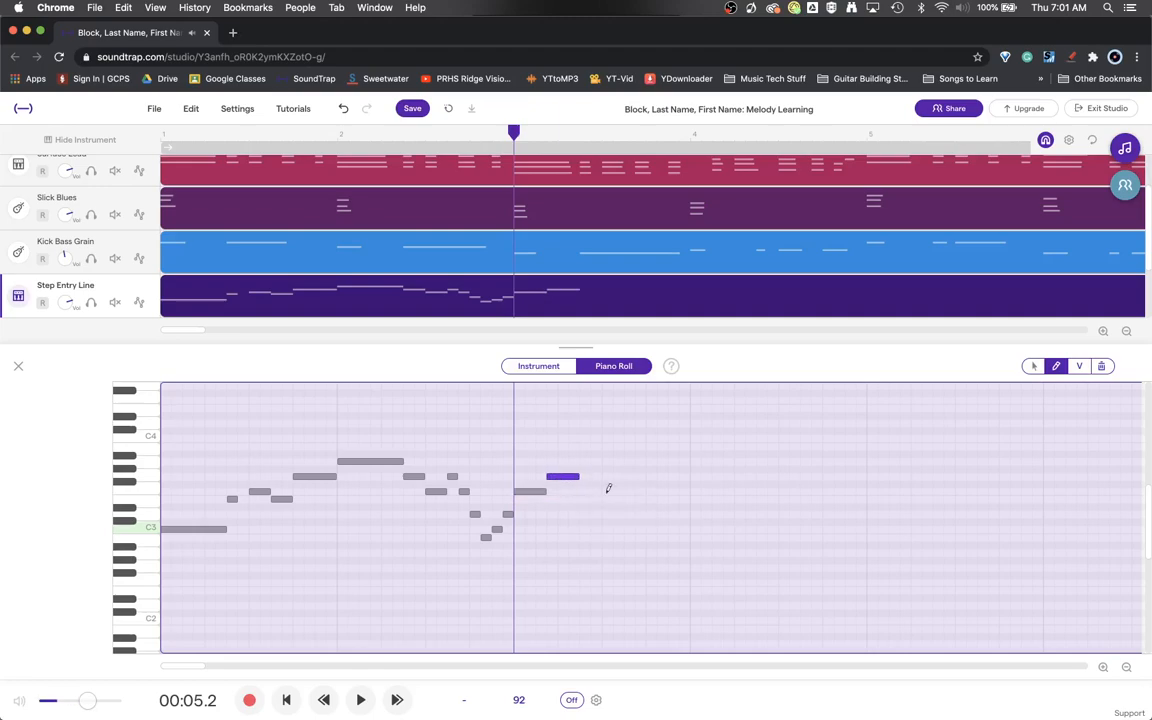
mouse_move(588, 488)
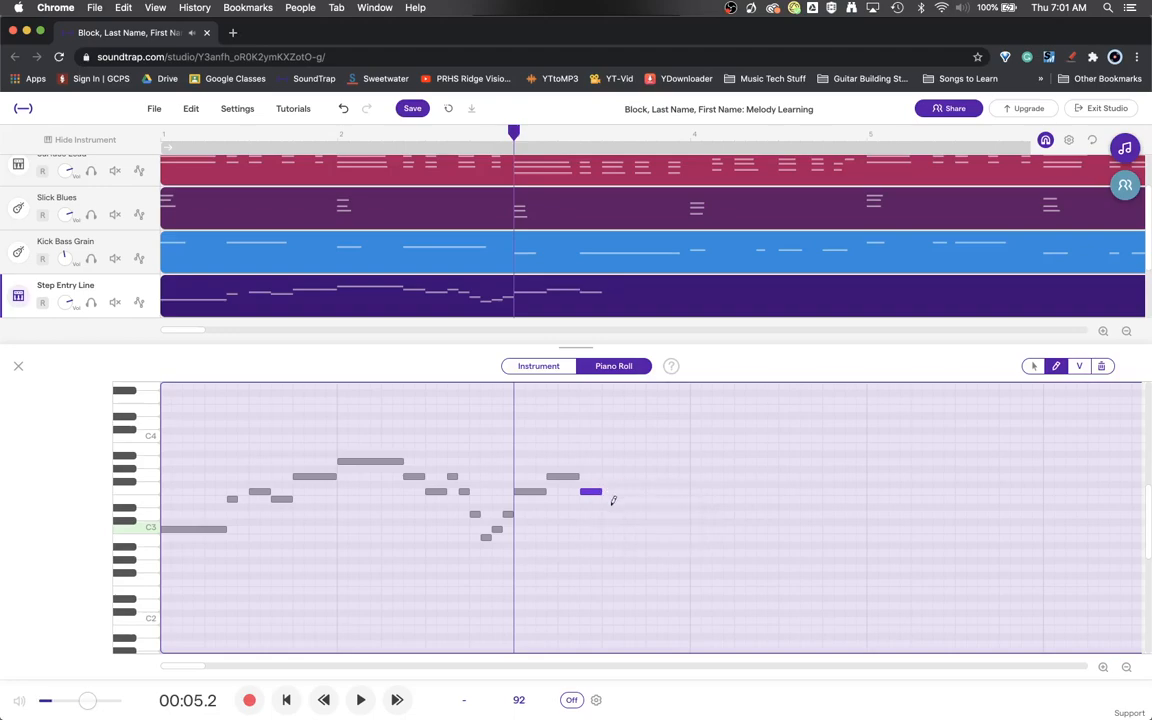
mouse_move(608, 496)
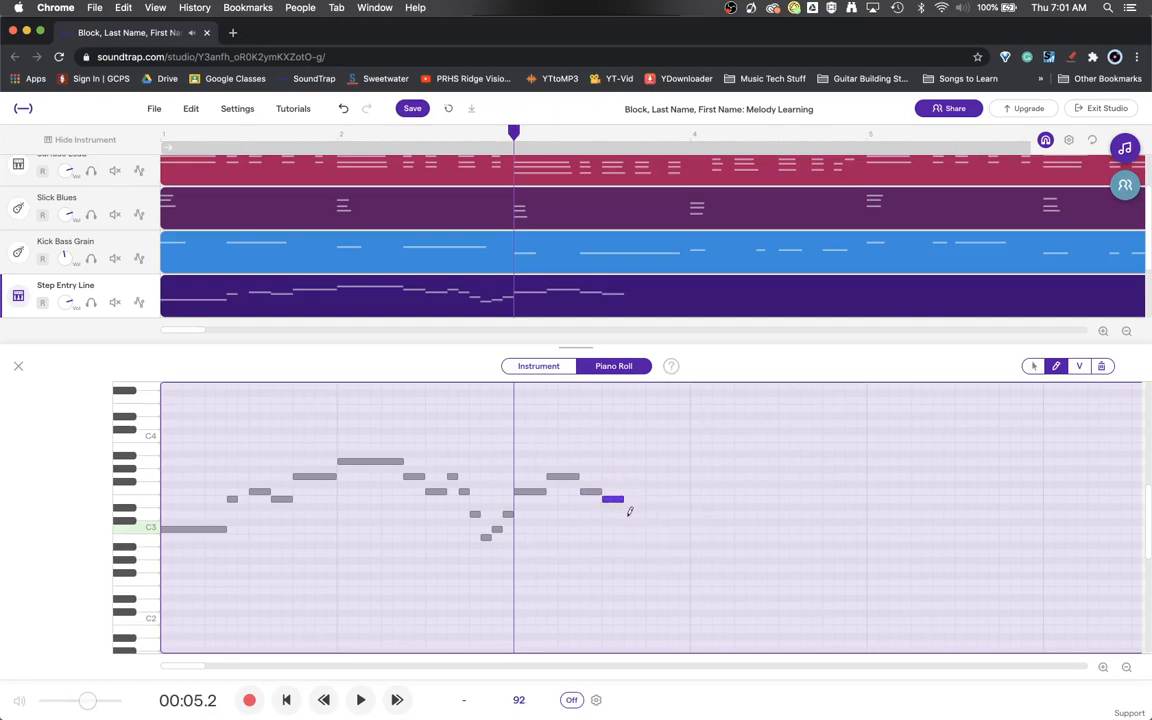
left_click_drag(612, 500, 636, 516)
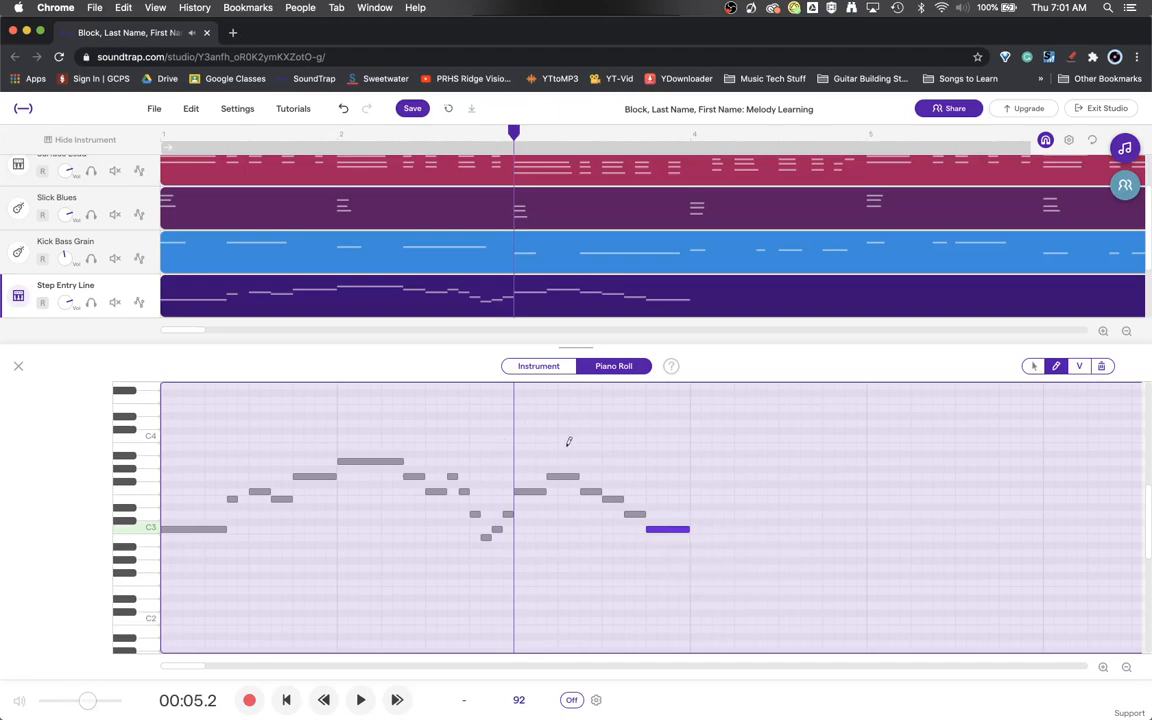
left_click(360, 700)
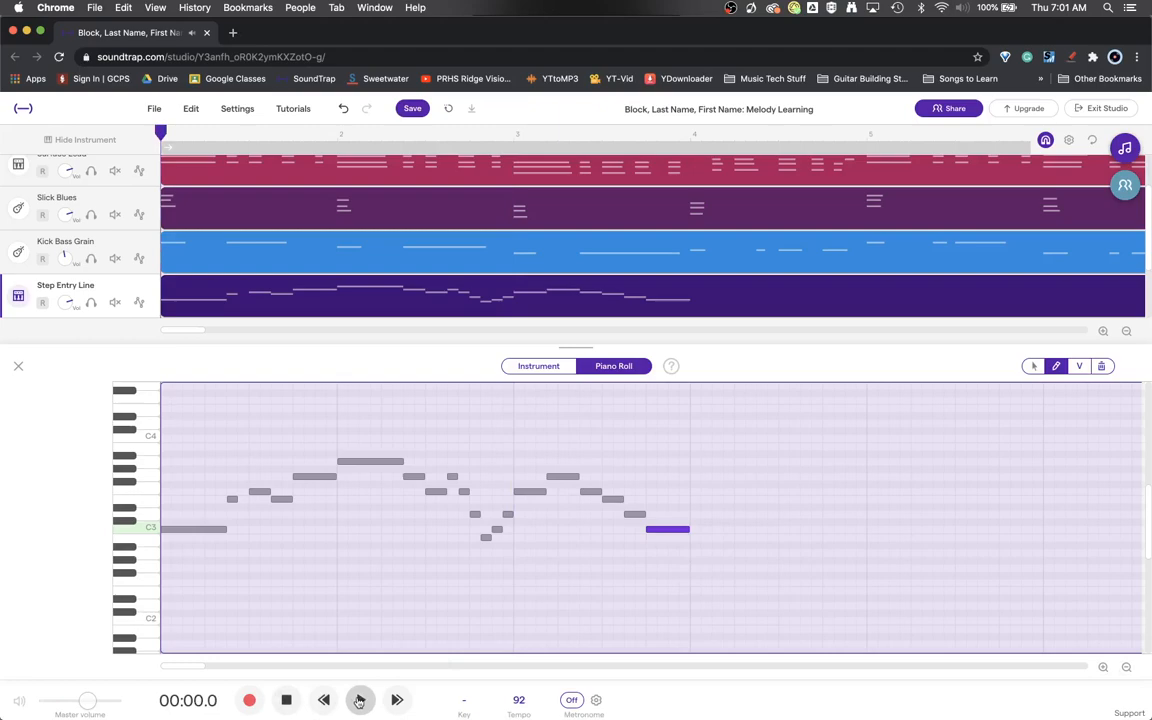
- Play the extended melody from the beginning
left_click(356, 700)
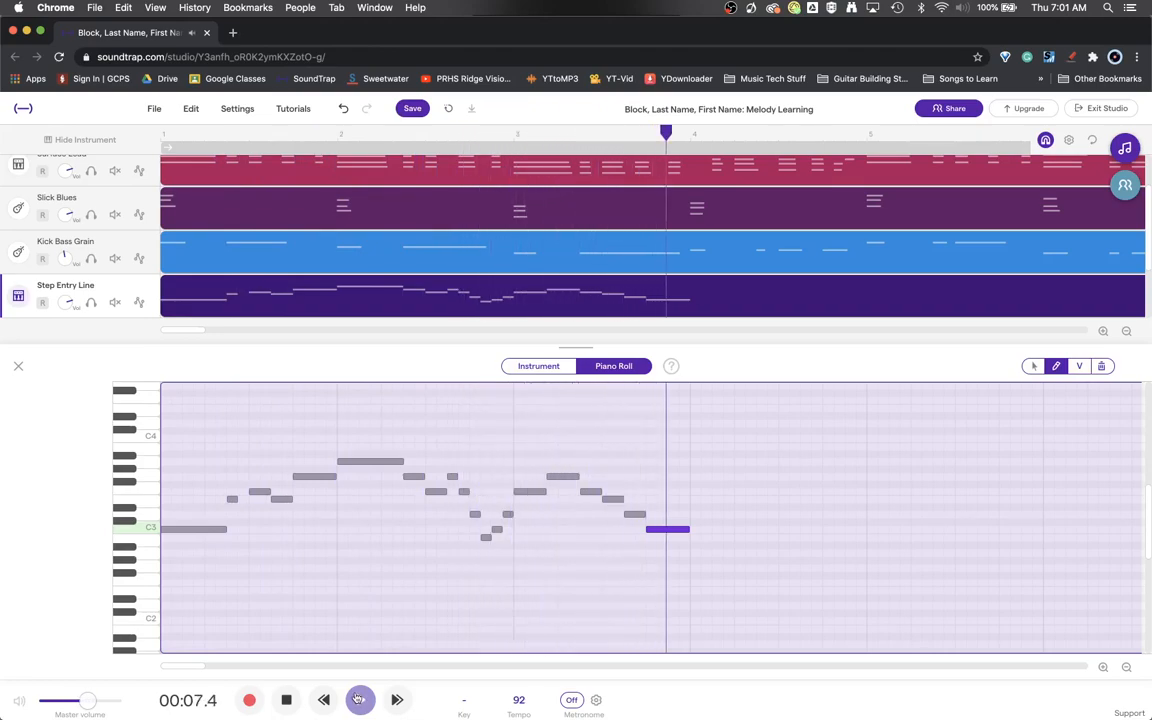
- Stop playback, stretch the final low note much longer, then restore its length
left_click(358, 700)
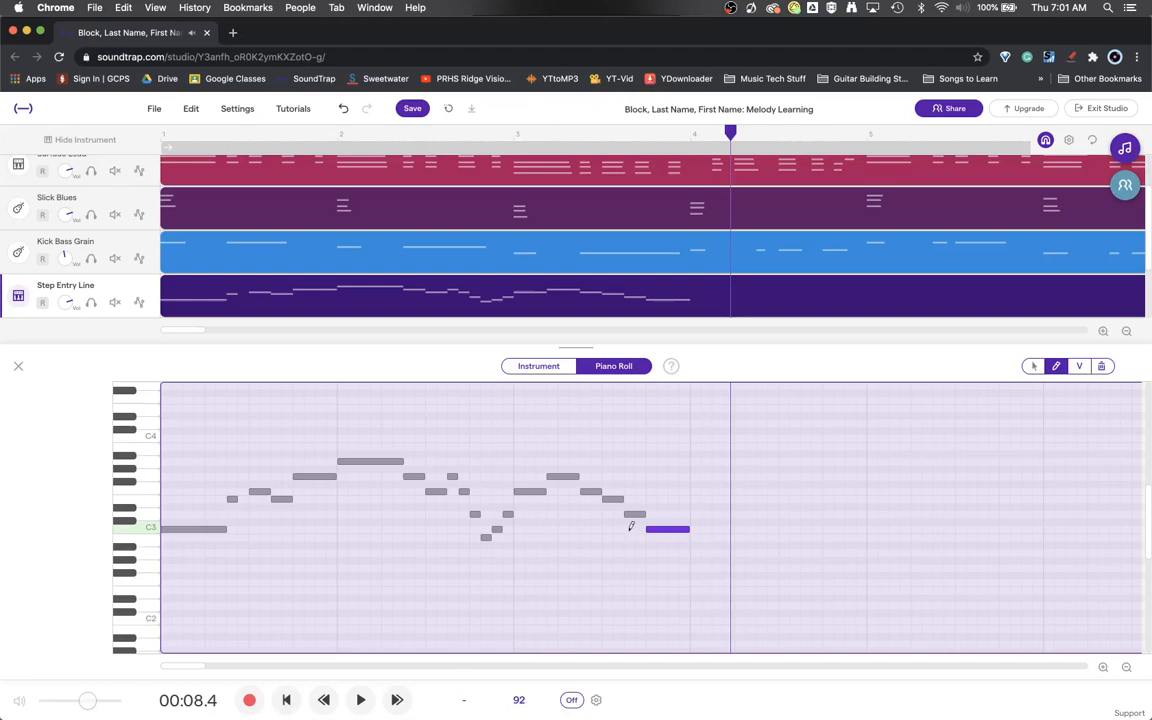
mouse_move(530, 500)
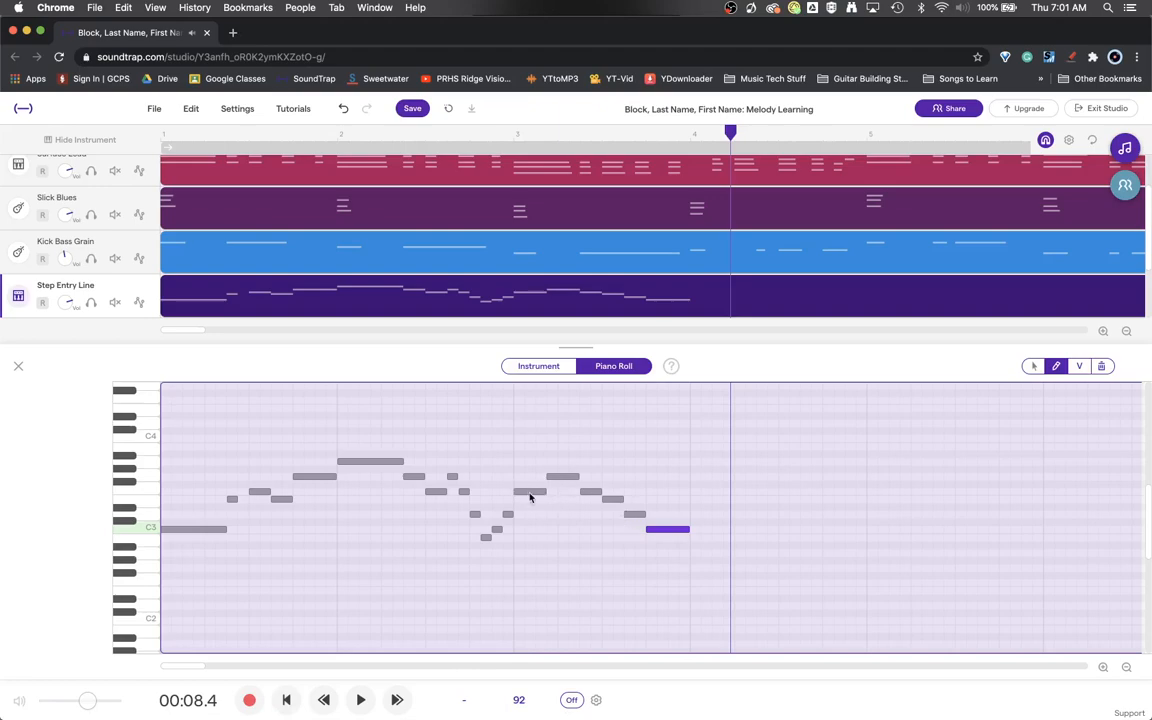
mouse_move(520, 498)
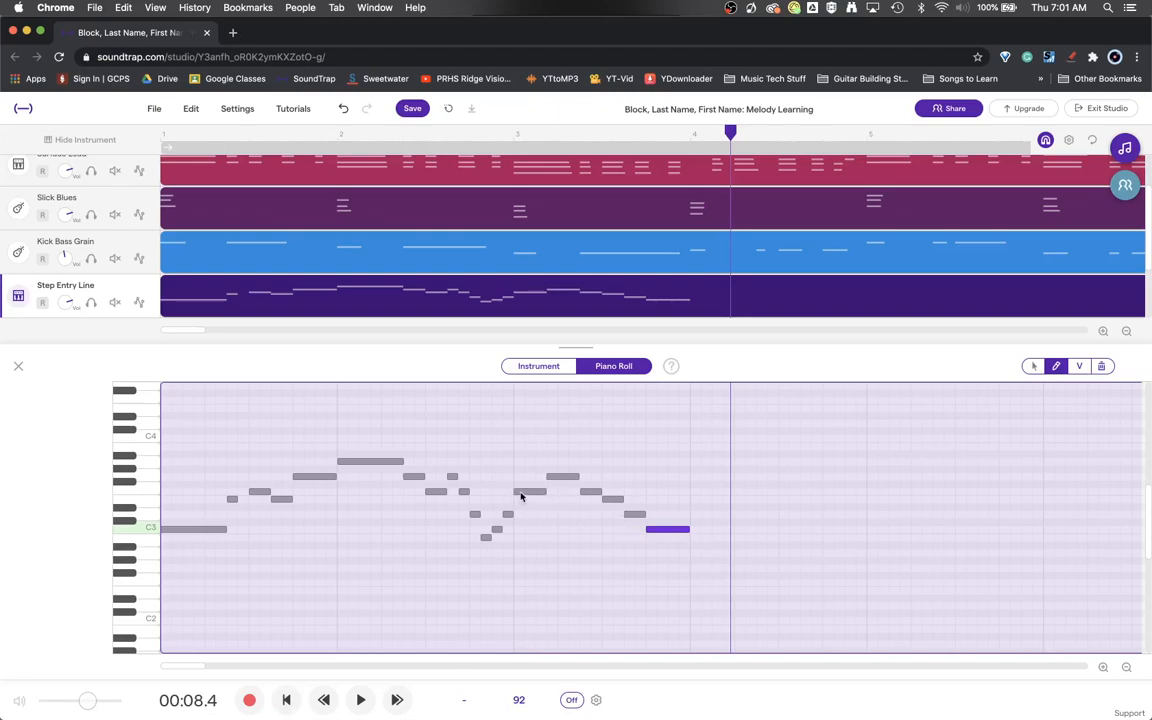
mouse_move(540, 492)
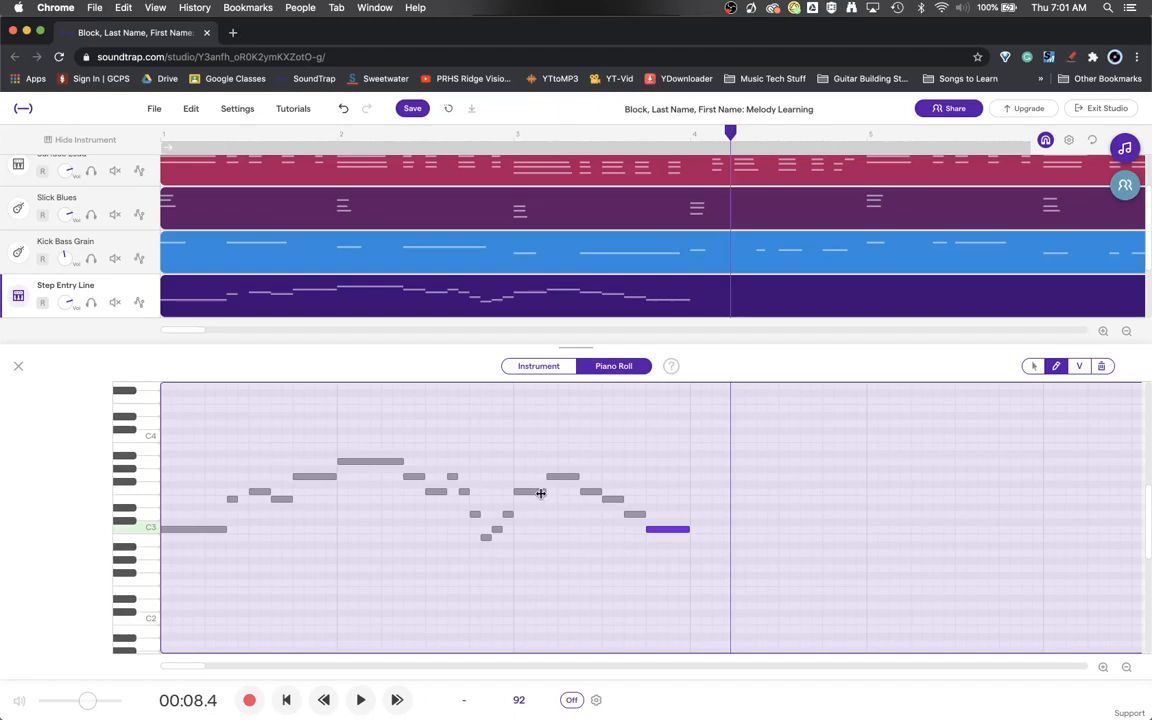
mouse_move(556, 482)
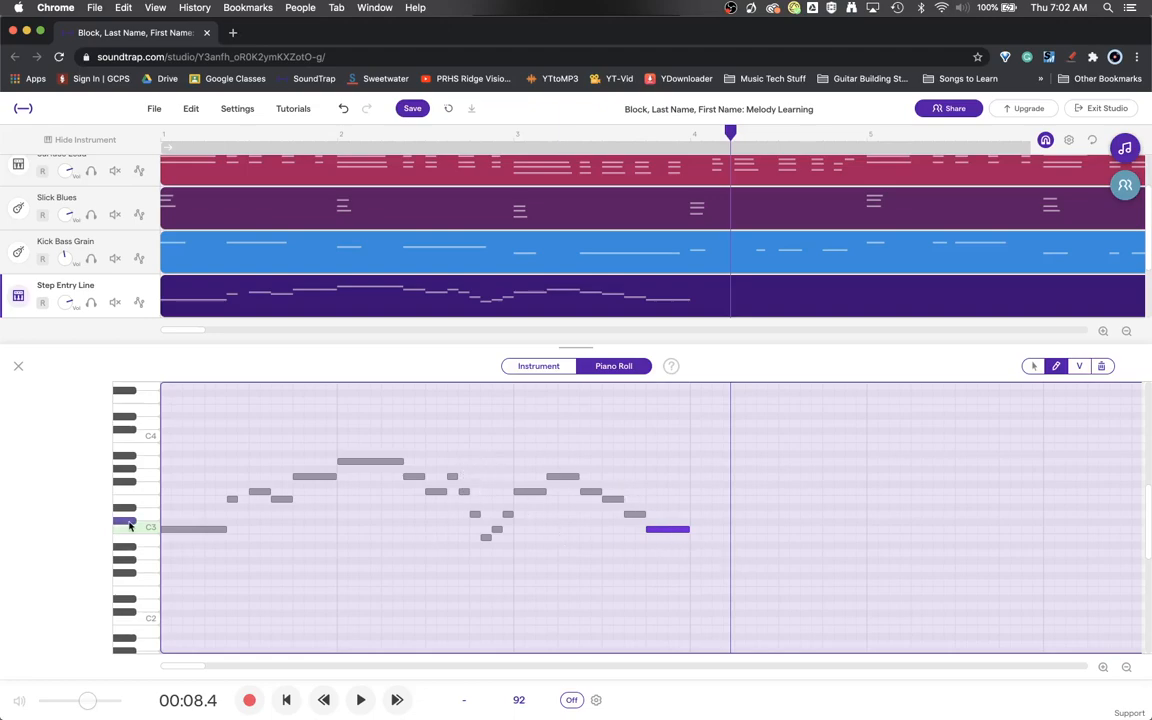
mouse_move(698, 528)
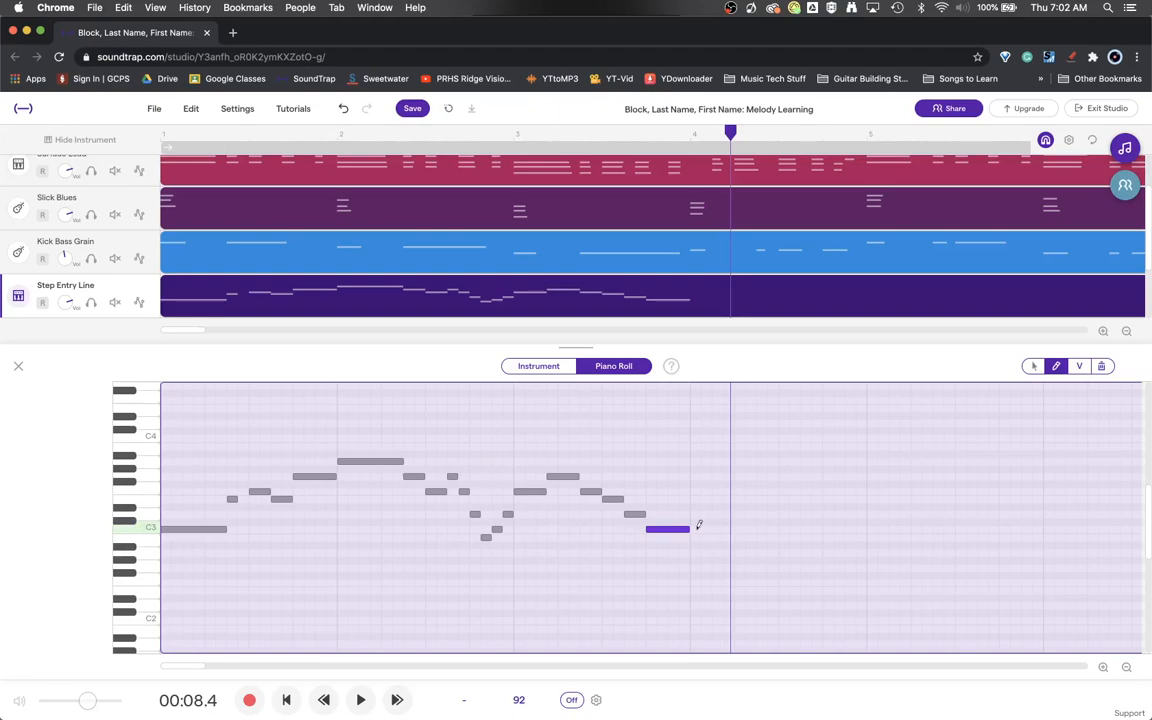
left_click_drag(680, 528, 720, 528)
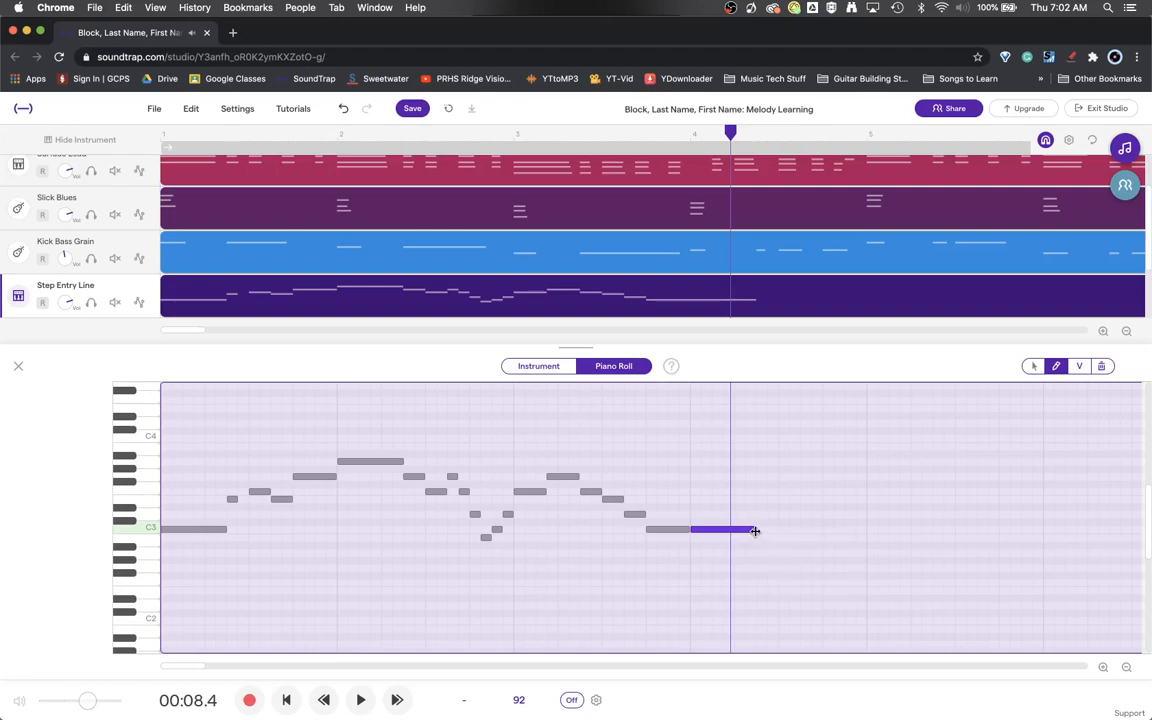
left_click_drag(756, 530, 780, 530)
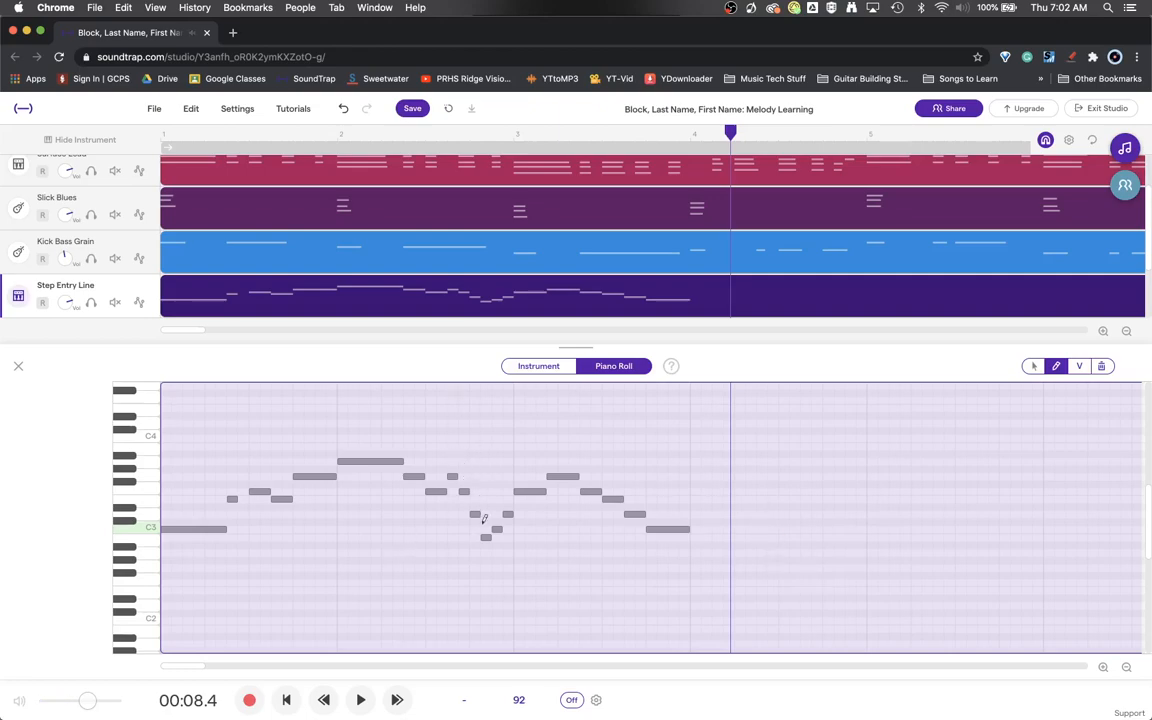
mouse_move(548, 516)
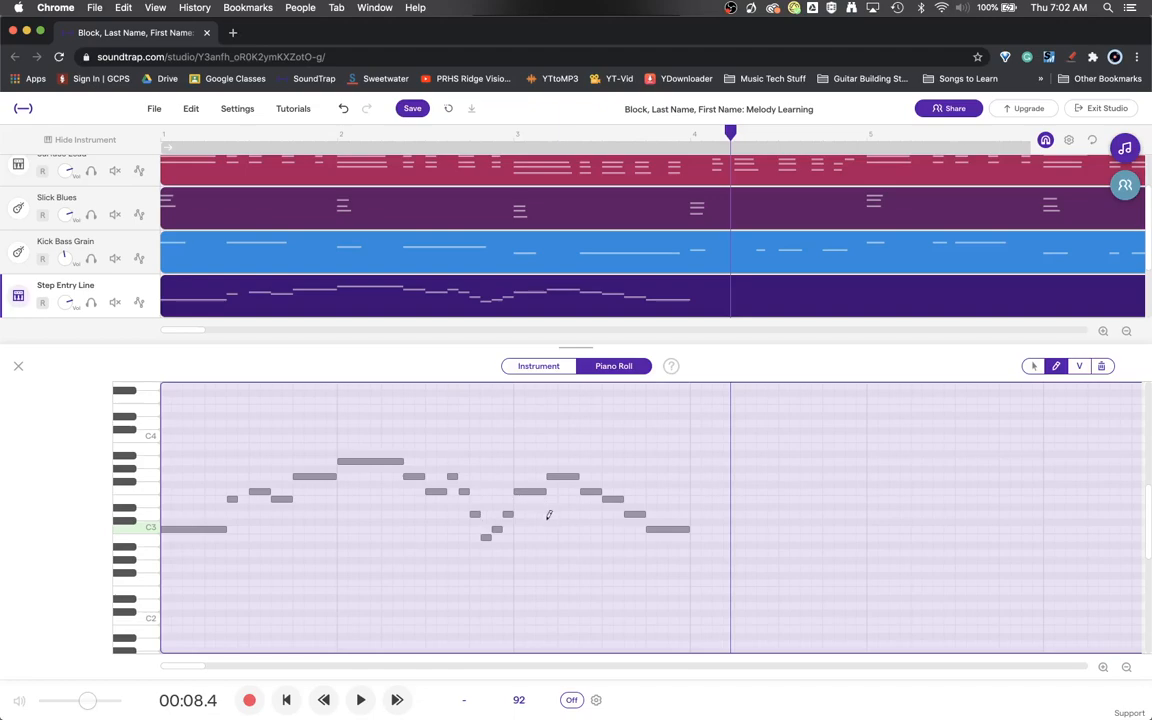
mouse_move(548, 536)
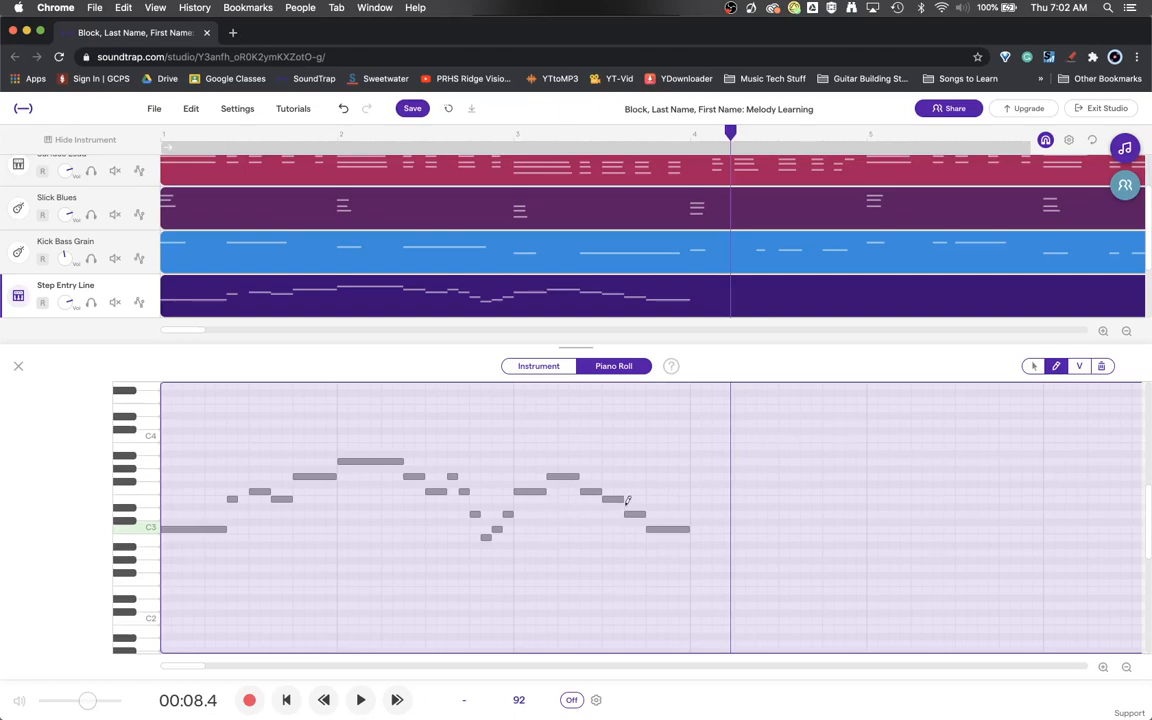
mouse_move(816, 492)
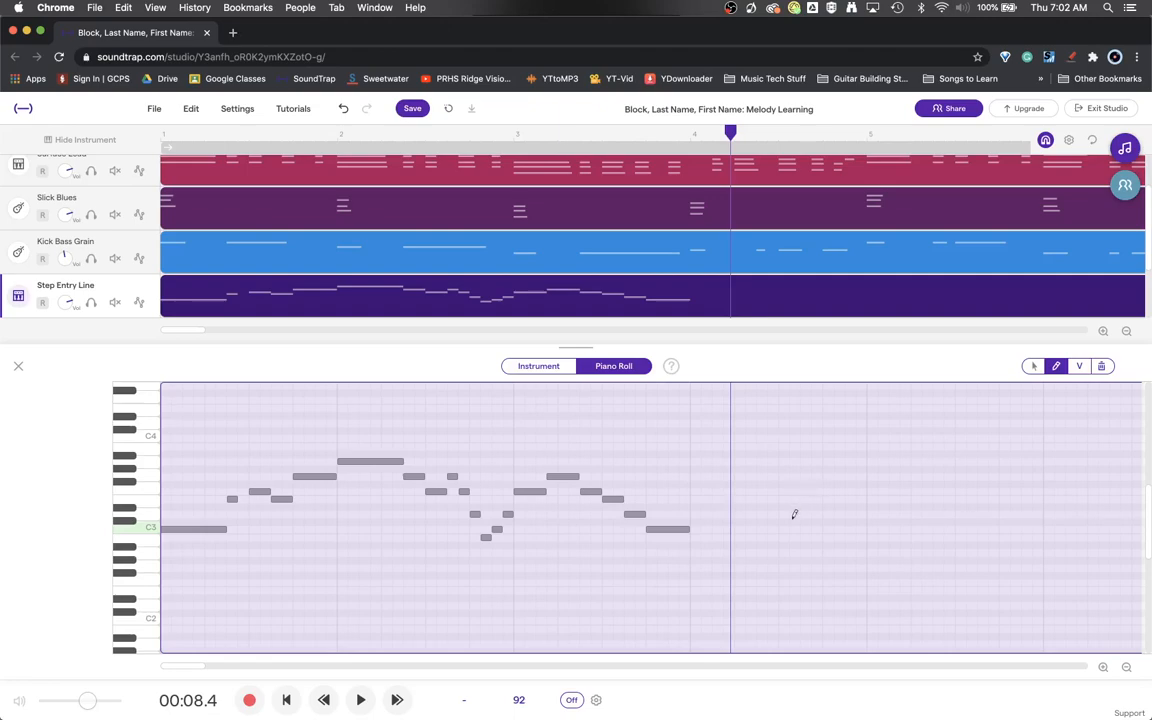
mouse_move(692, 580)
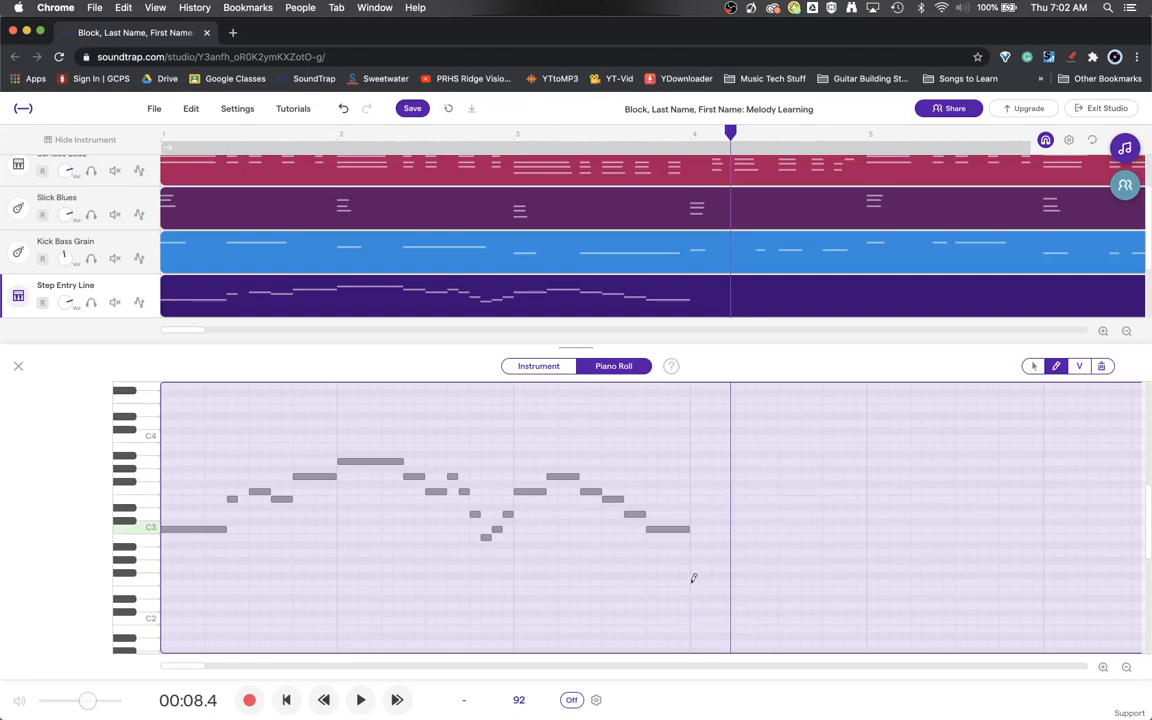